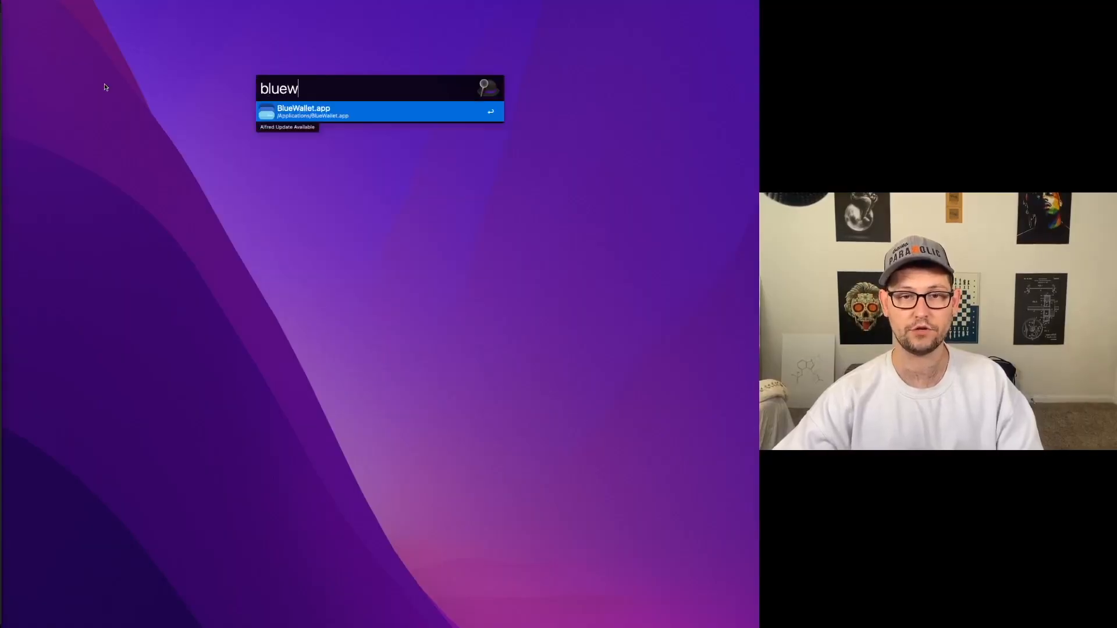
- Launch BlueWallet from Alfred by searching 'bluewallet'
type("allet")
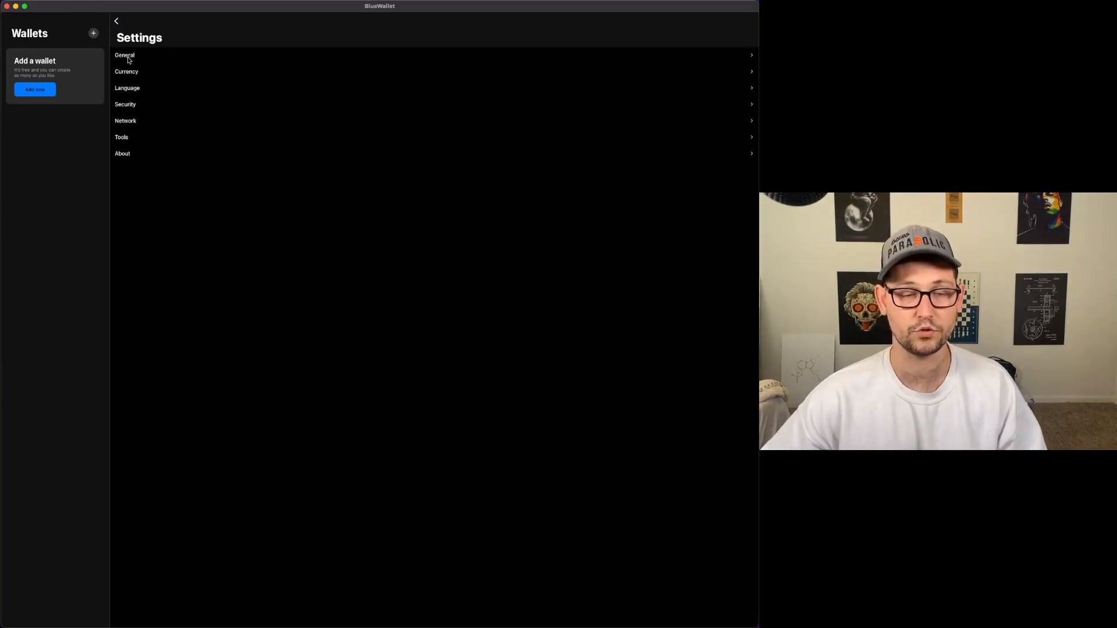
- Review the General settings toggles, then return to the main Settings screen
left_click(125, 56)
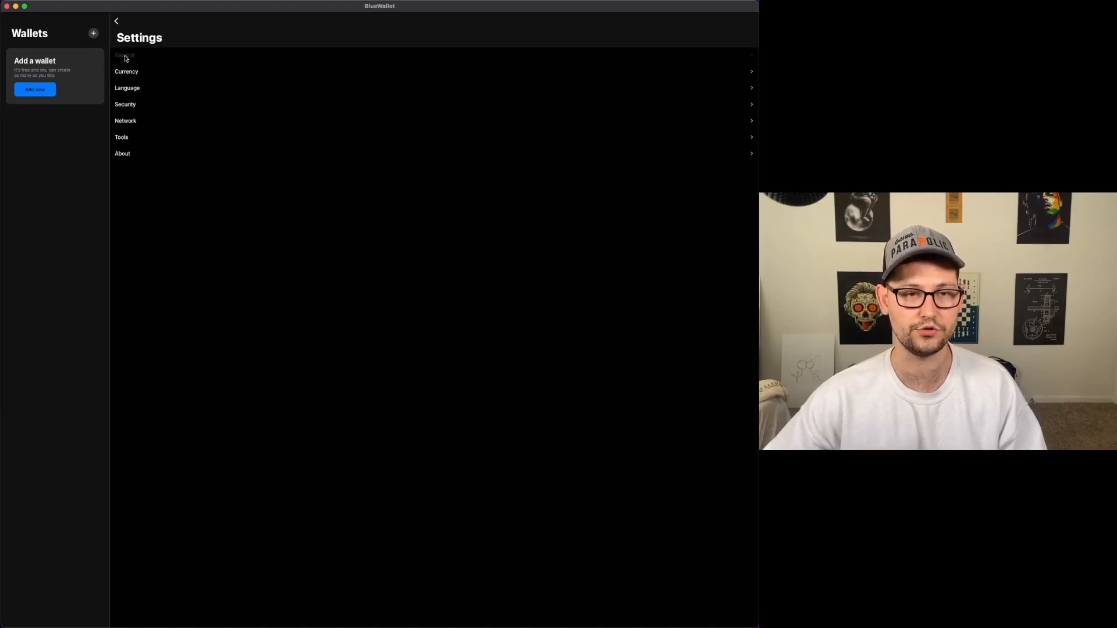
left_click(124, 56)
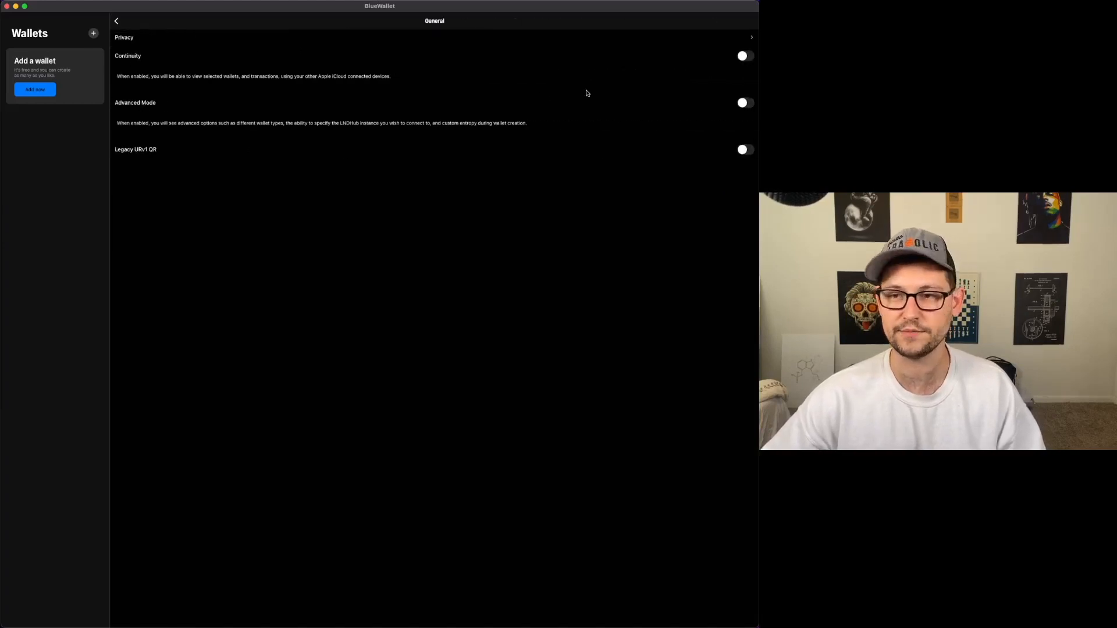
left_click(744, 102)
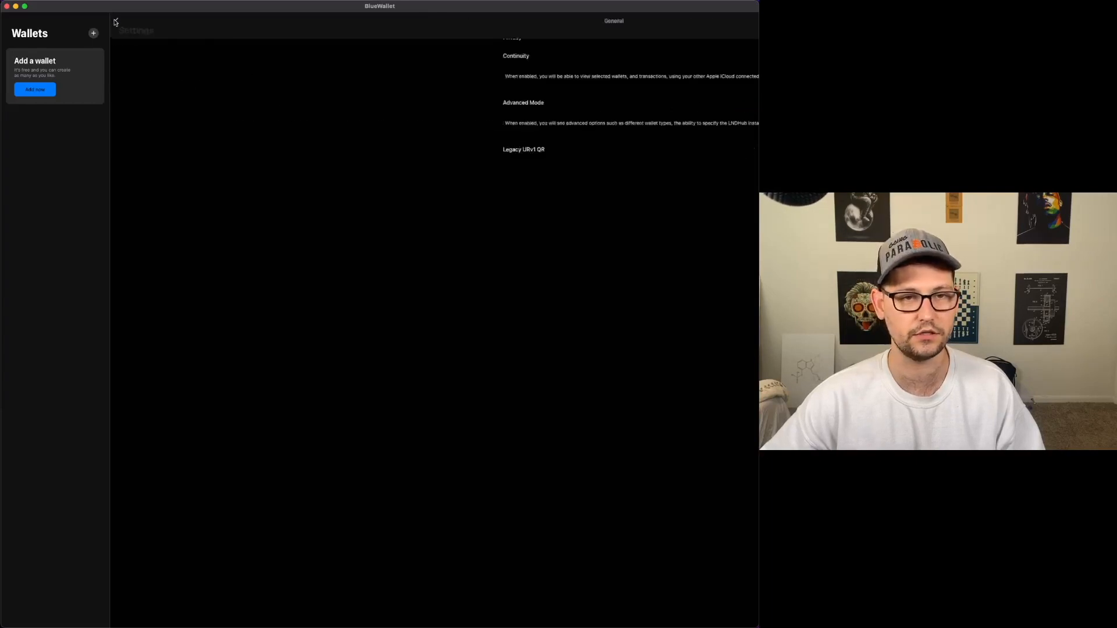
left_click(34, 89)
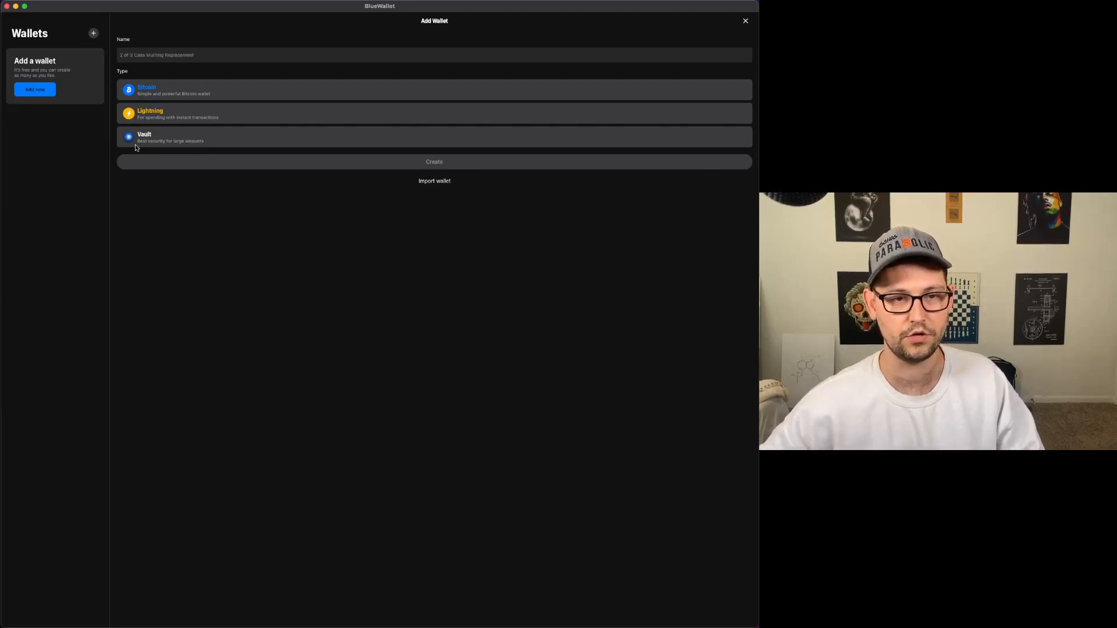
- Create a new wallet of the Vault type
left_click(434, 137)
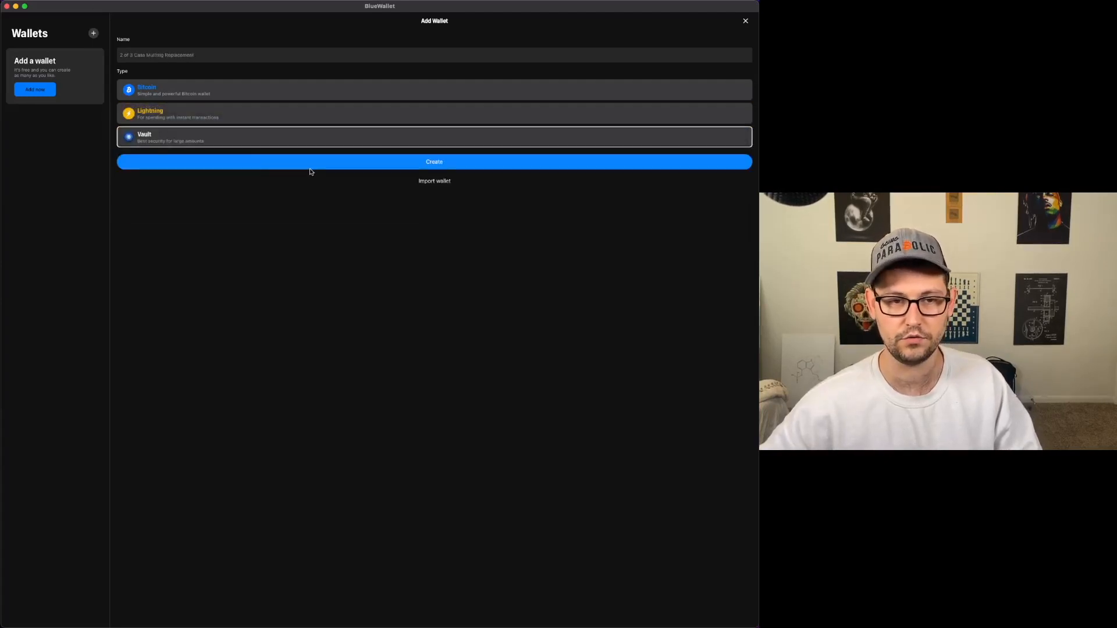
left_click(434, 161)
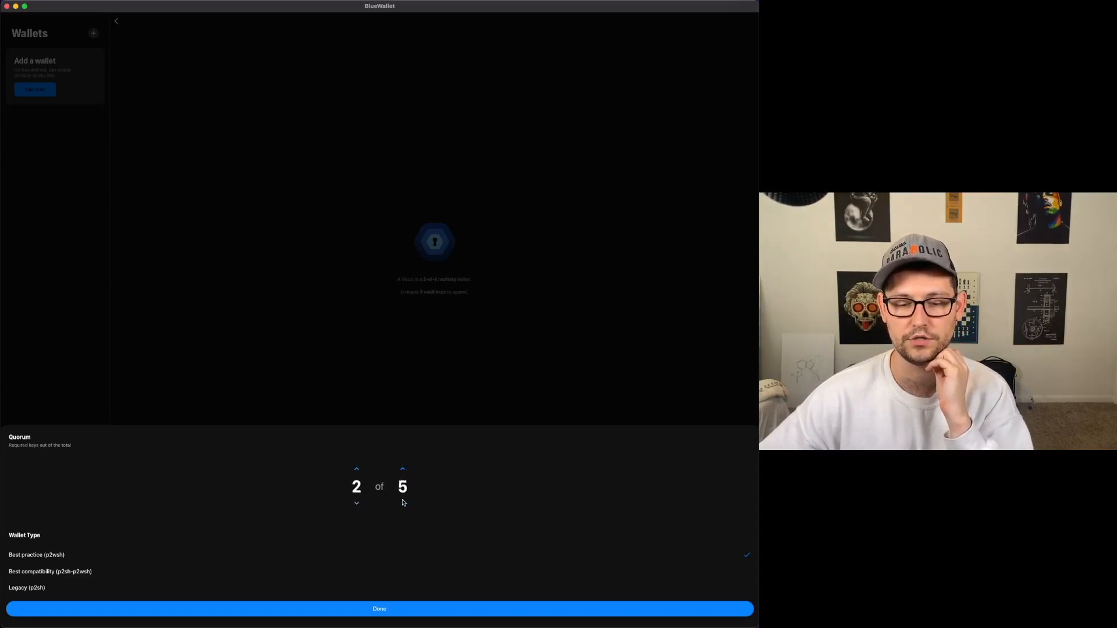
- Set the vault quorum to 2 of 3 keys and confirm with Done
left_click(402, 504)
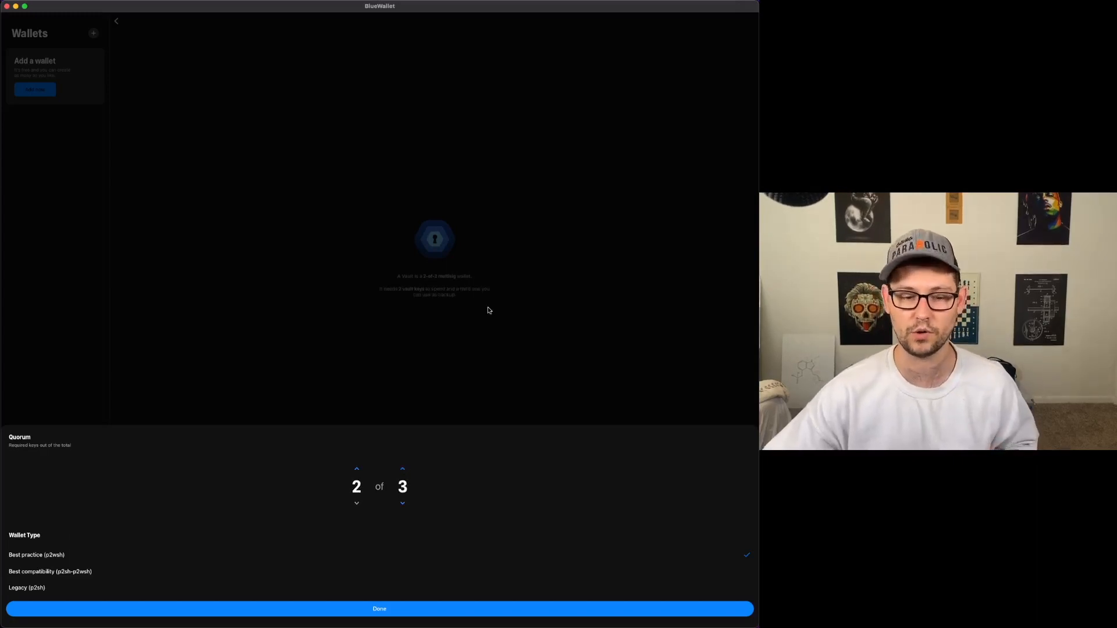
left_click(356, 469)
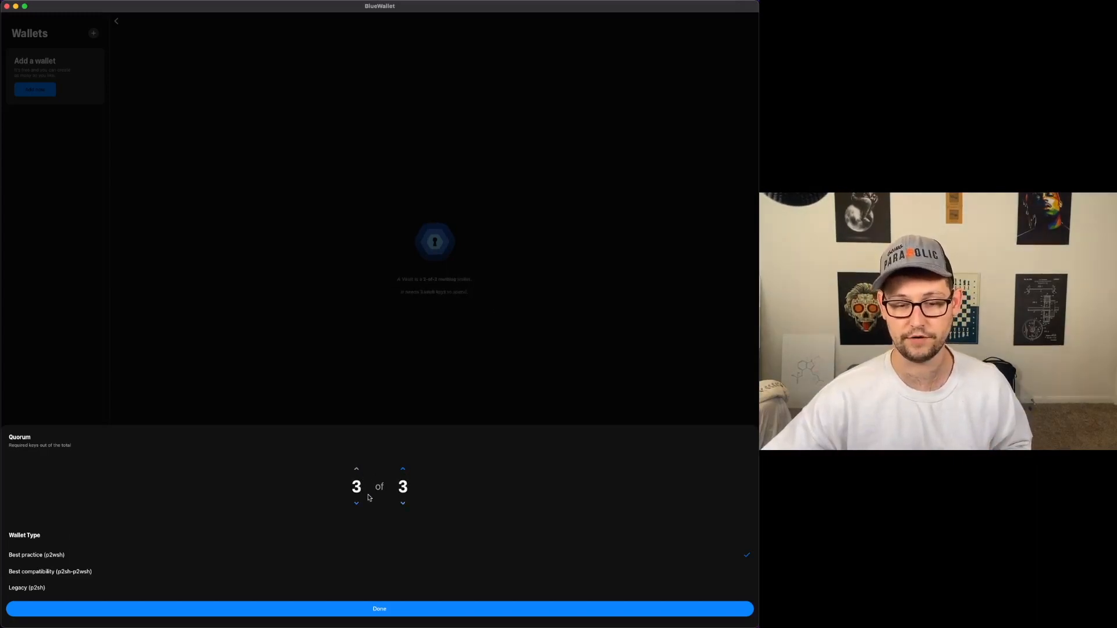
left_click(402, 469)
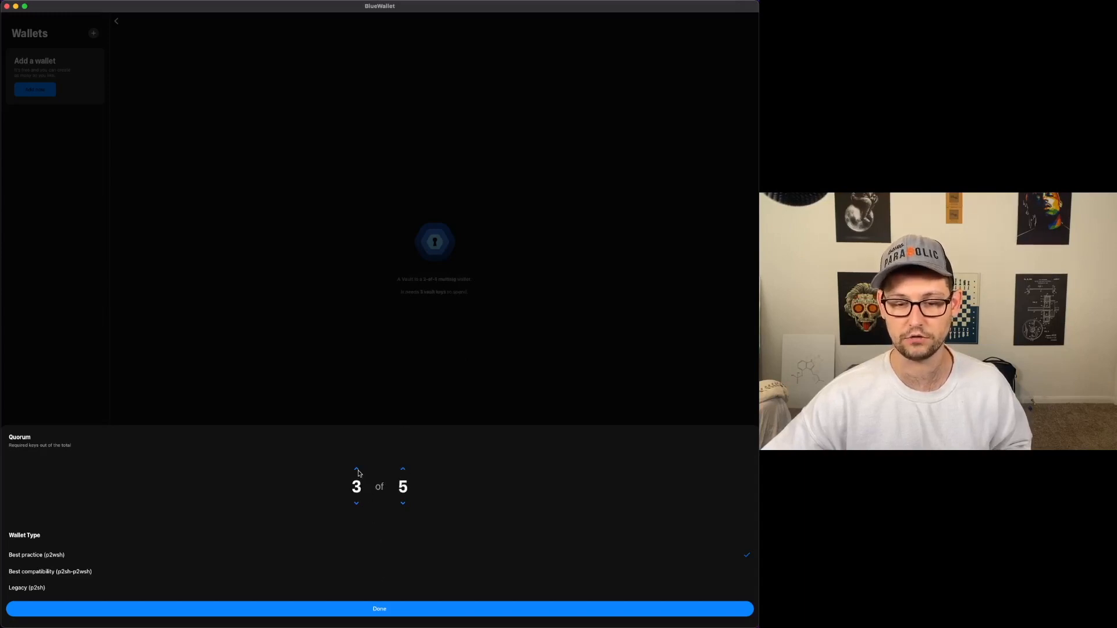
mouse_move(374, 422)
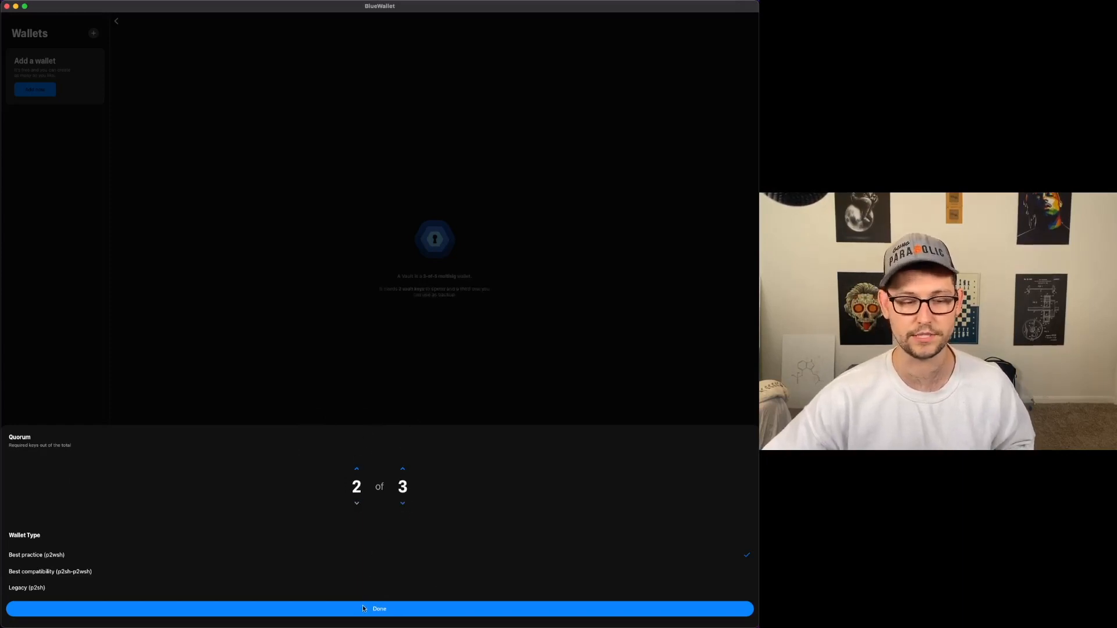
left_click(380, 609)
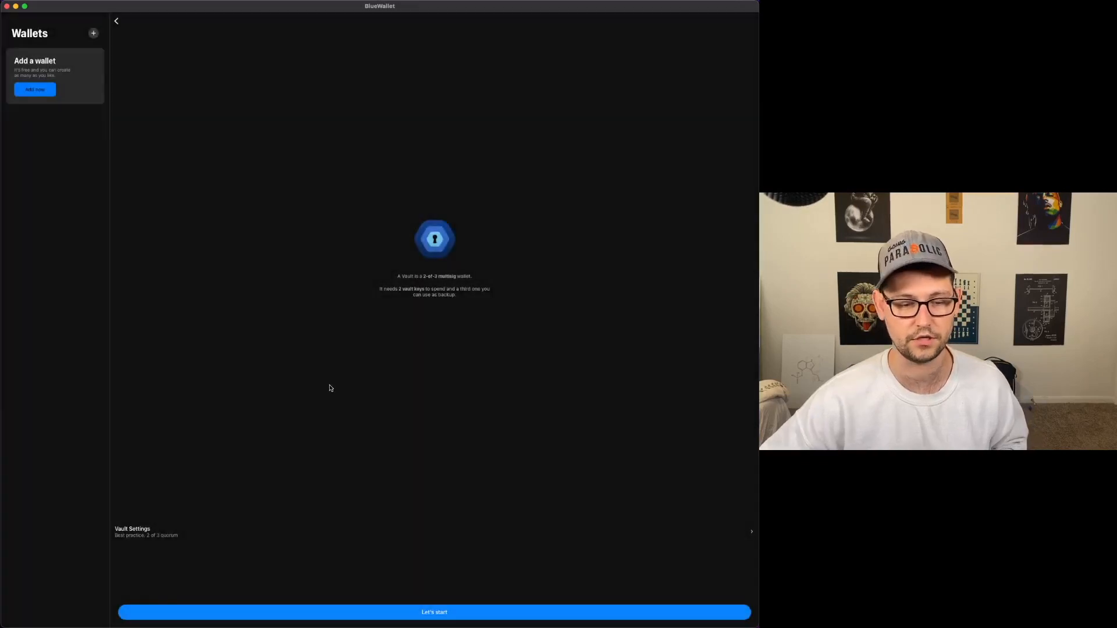
- Start the key setup and generate a new Vault Key 1, showing its 12-word seed
left_click(433, 612)
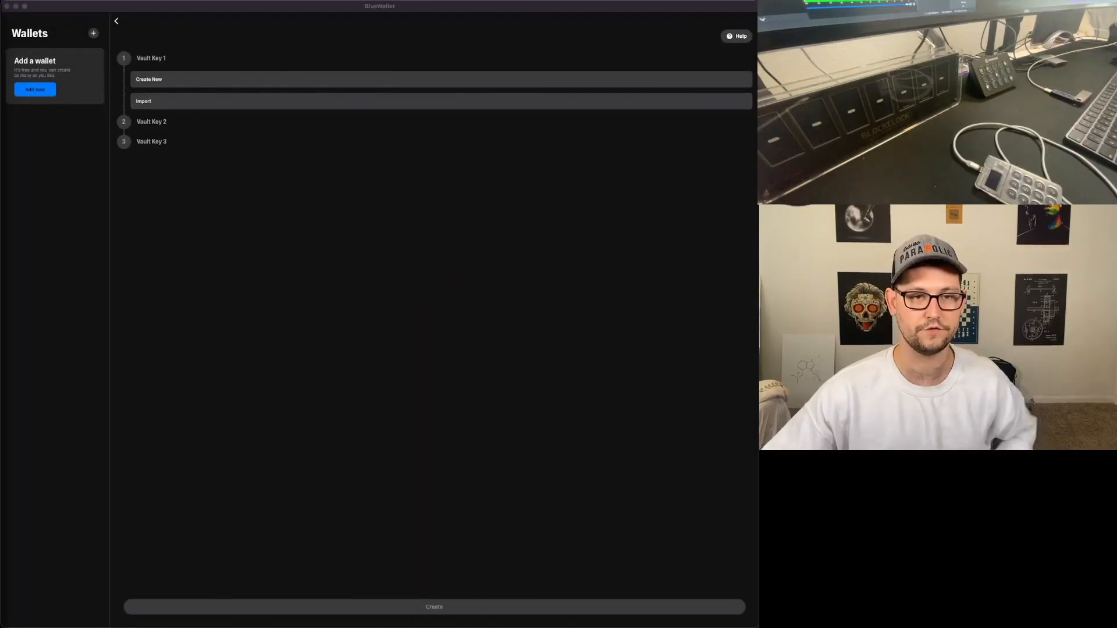
mouse_move(178, 78)
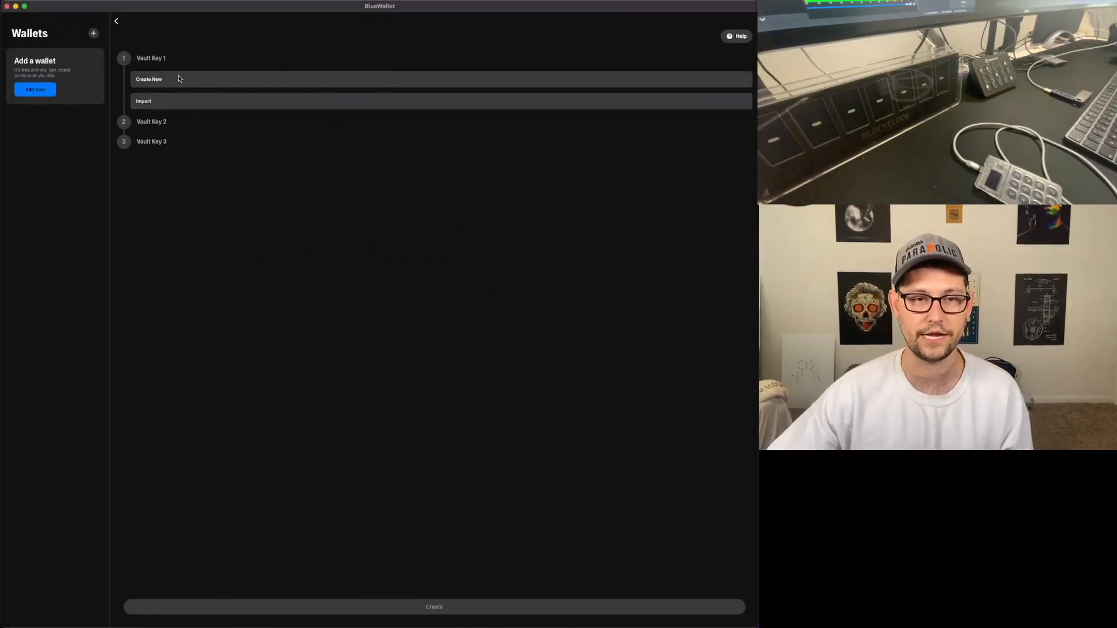
left_click(148, 79)
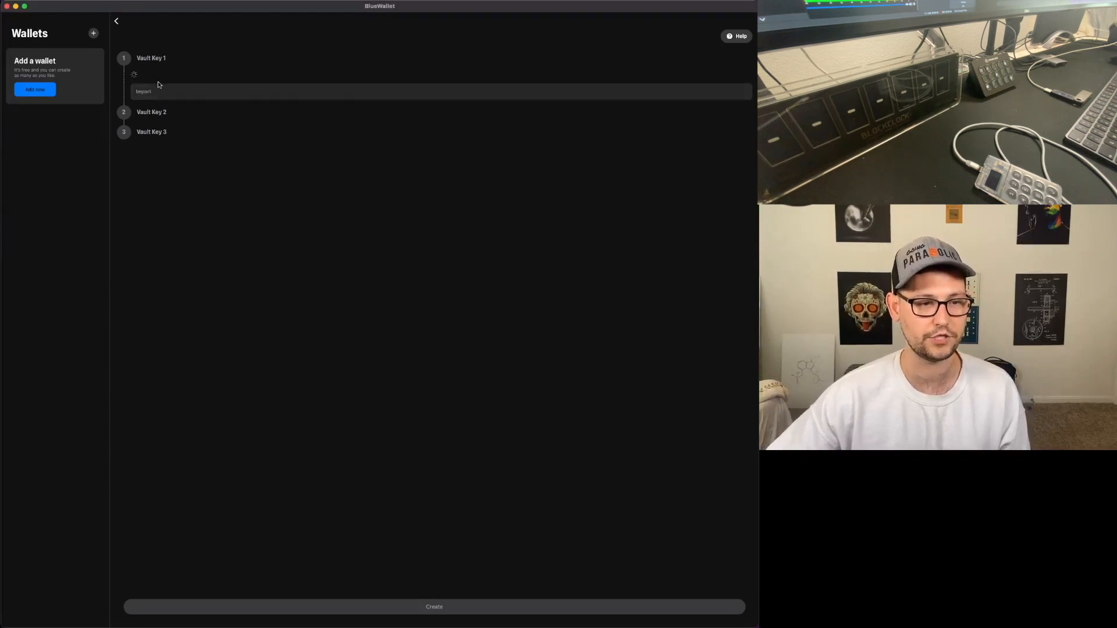
left_click(434, 606)
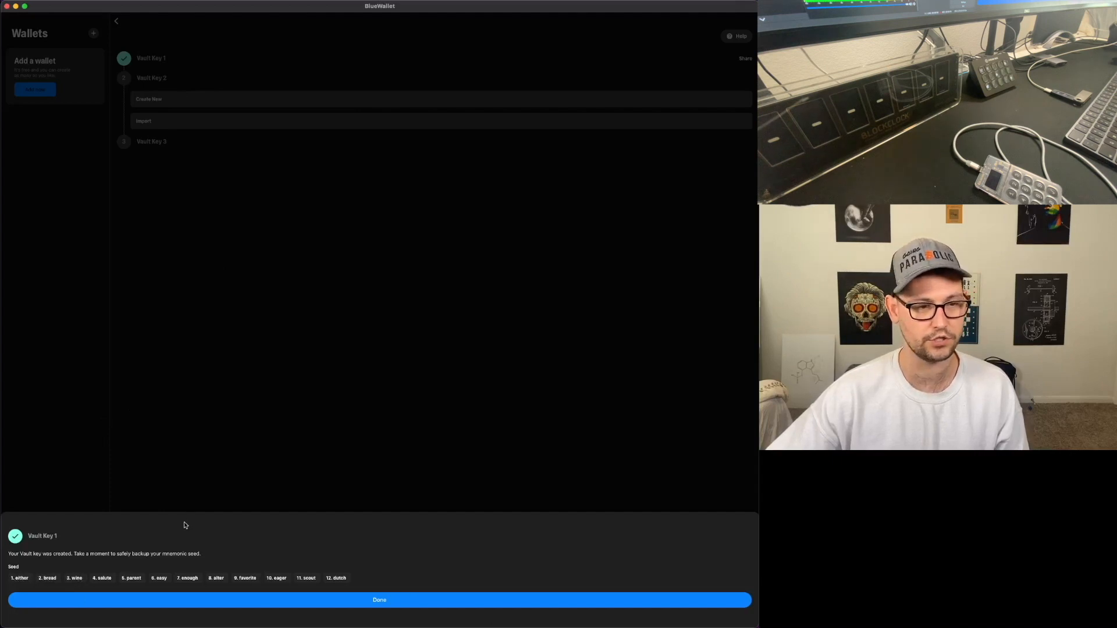
mouse_move(177, 521)
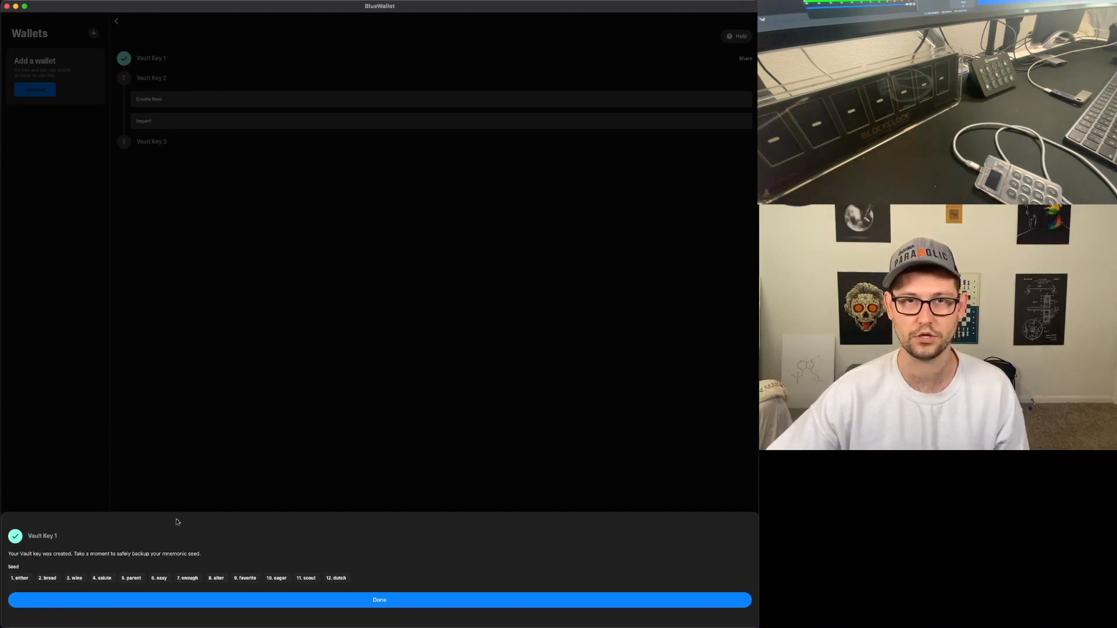
mouse_move(207, 533)
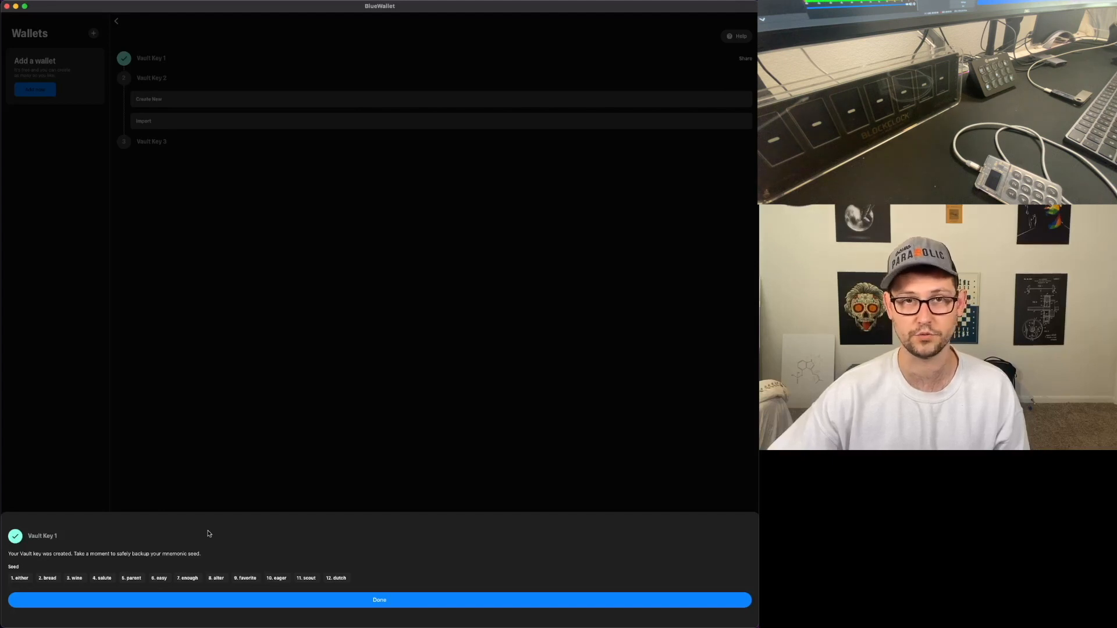
mouse_move(233, 561)
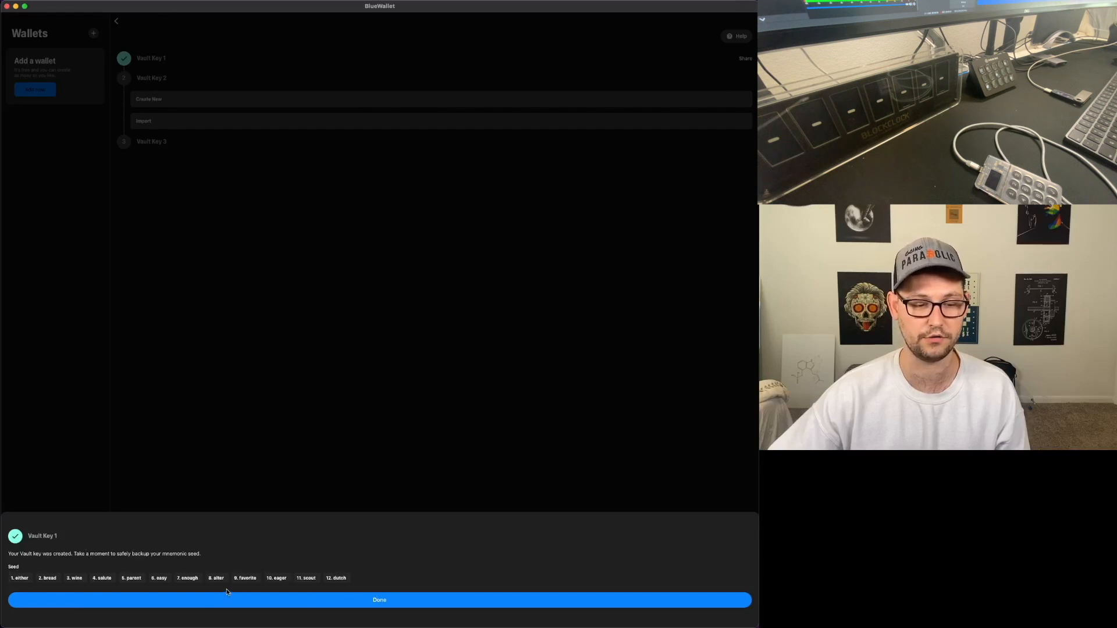
mouse_move(228, 601)
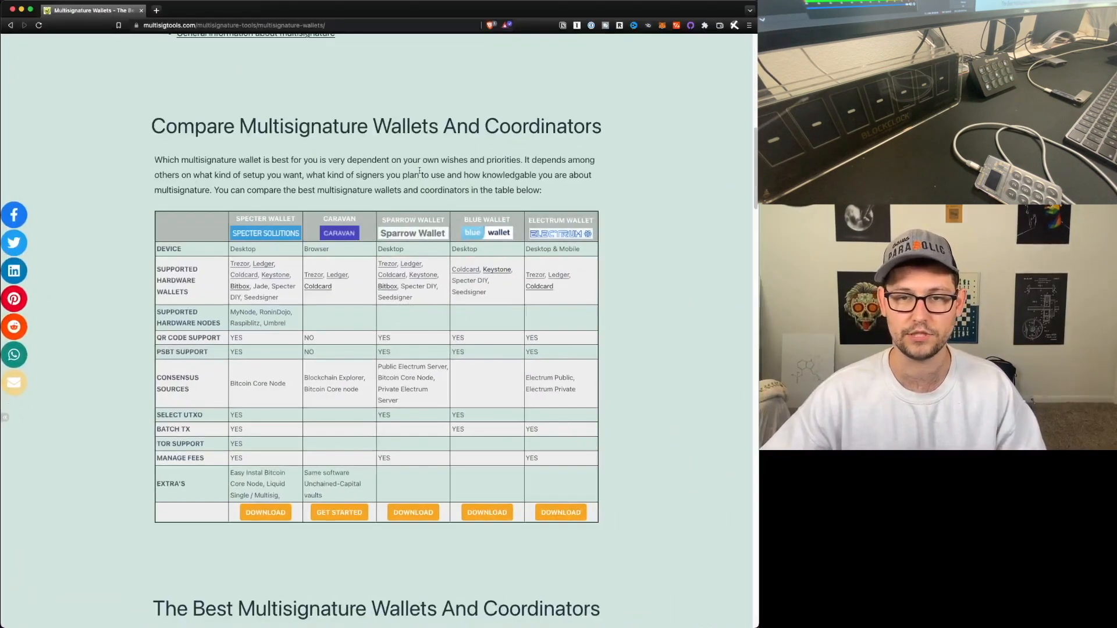
- Review the multisigtools.com comparison table in Brave and return to BlueWallet
double_click(405, 126)
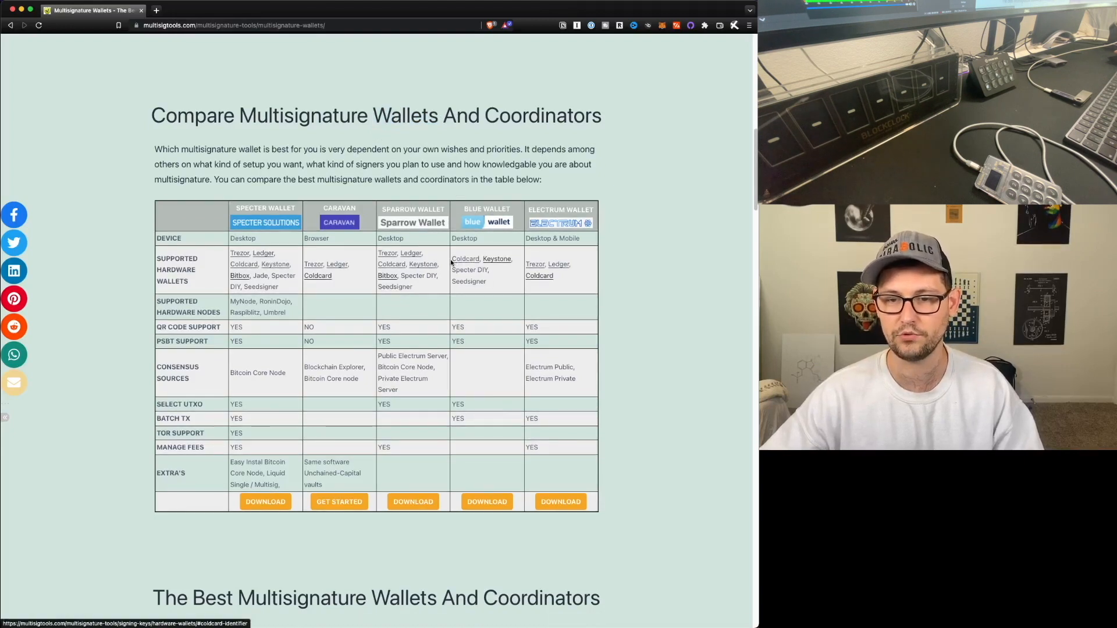
left_click_drag(454, 259, 490, 270)
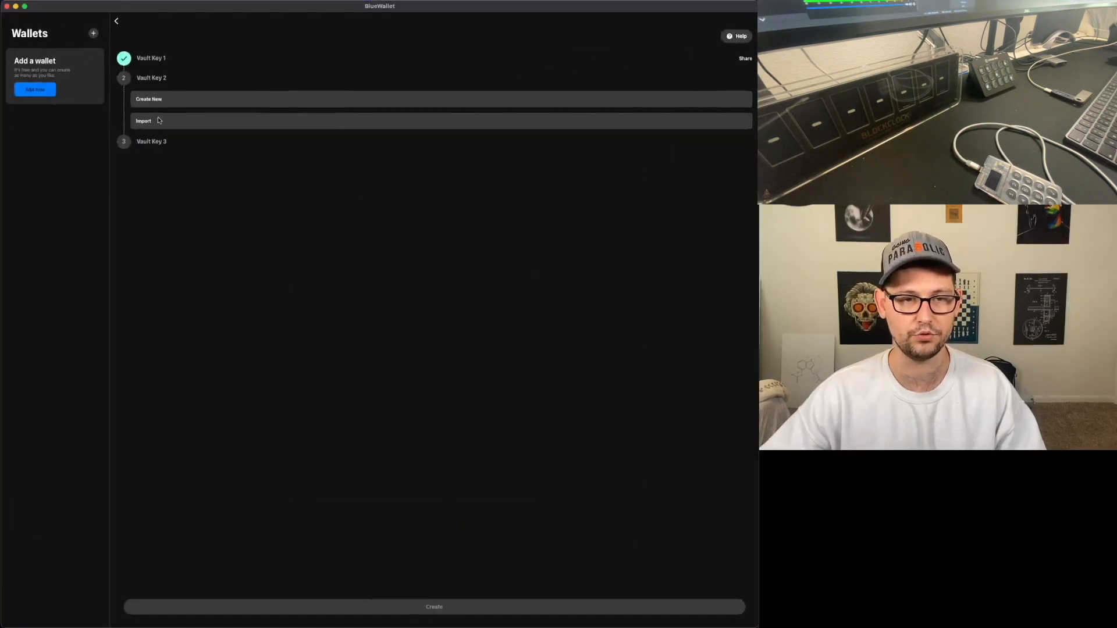
- Import Vault Key 2 from the ccxp JSON hardware-wallet export file
left_click(142, 119)
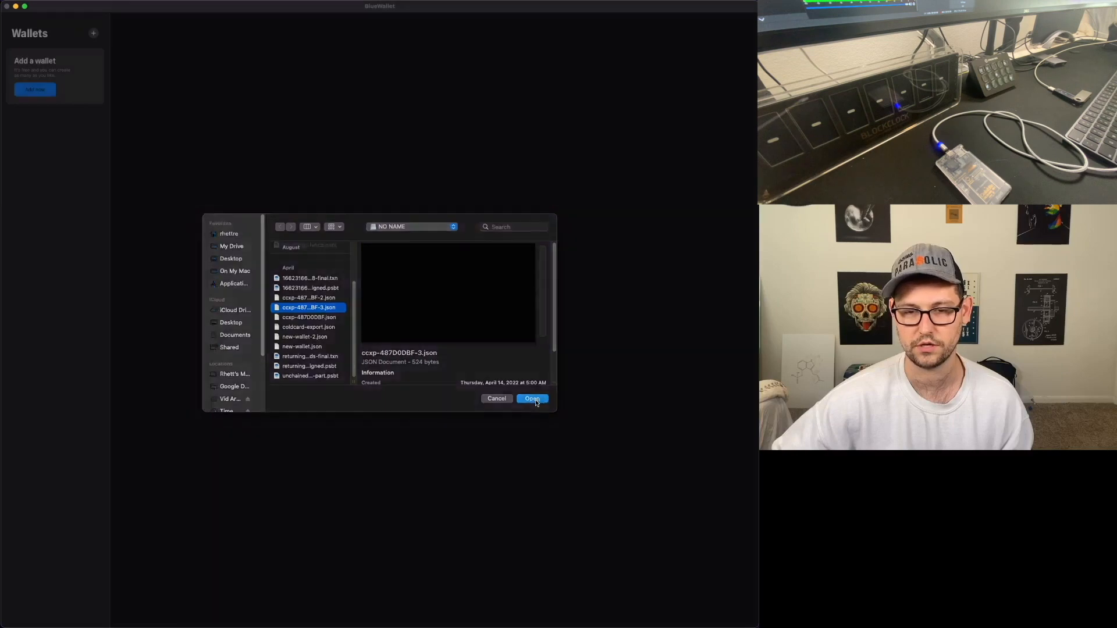
left_click(532, 398)
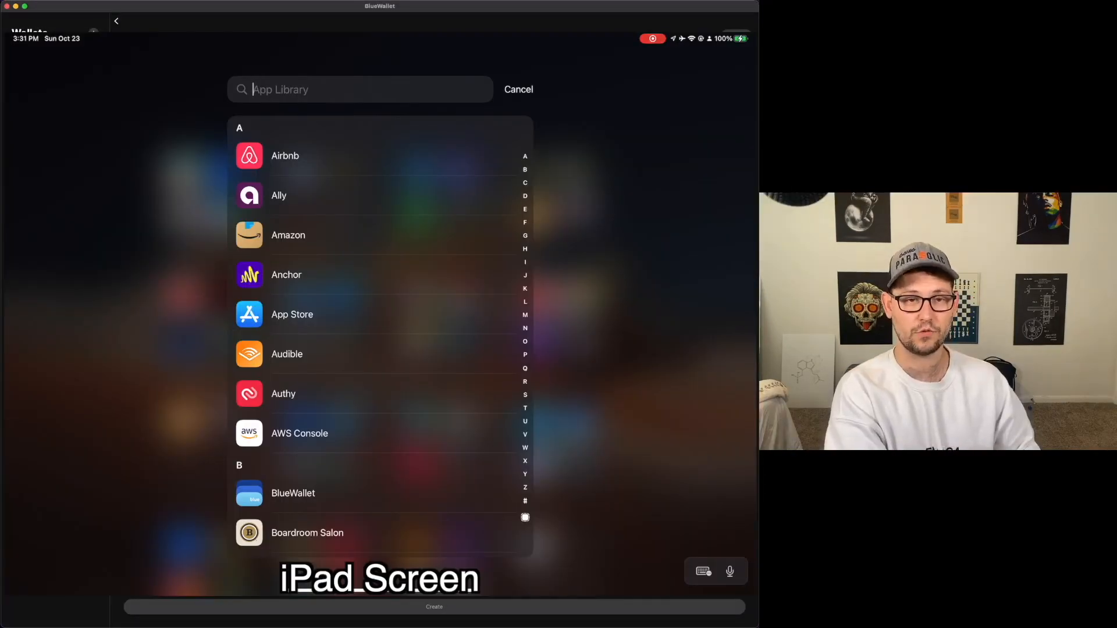
- On the iPad, create a Bitcoin wallet named 'iPad' and confirm the recovery phrase is written down
type("Bluet")
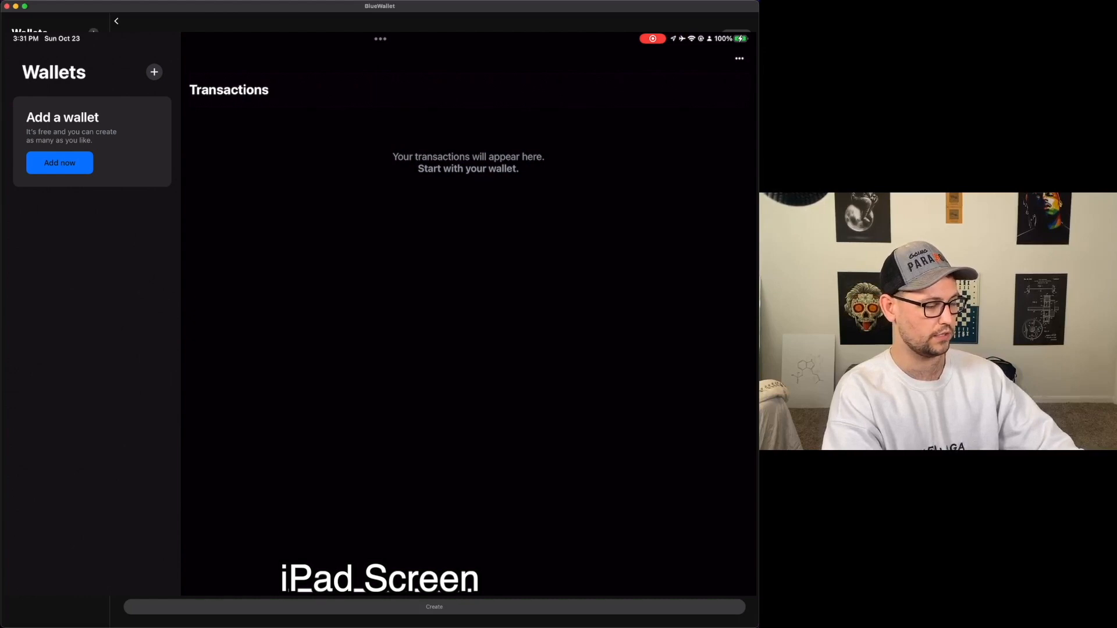
left_click(59, 163)
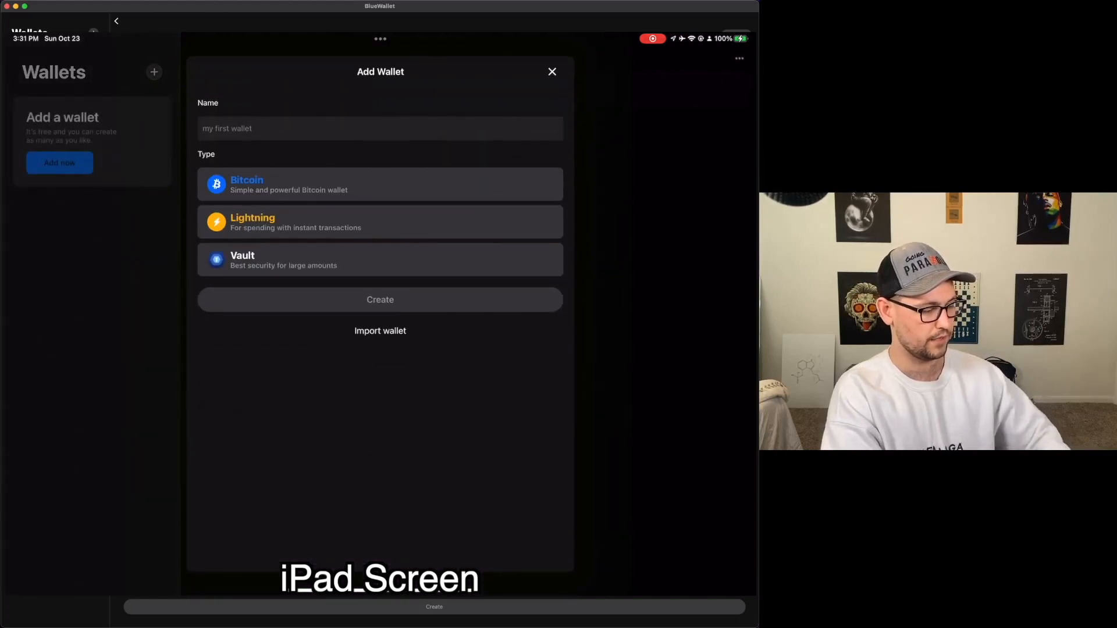
type("iPad")
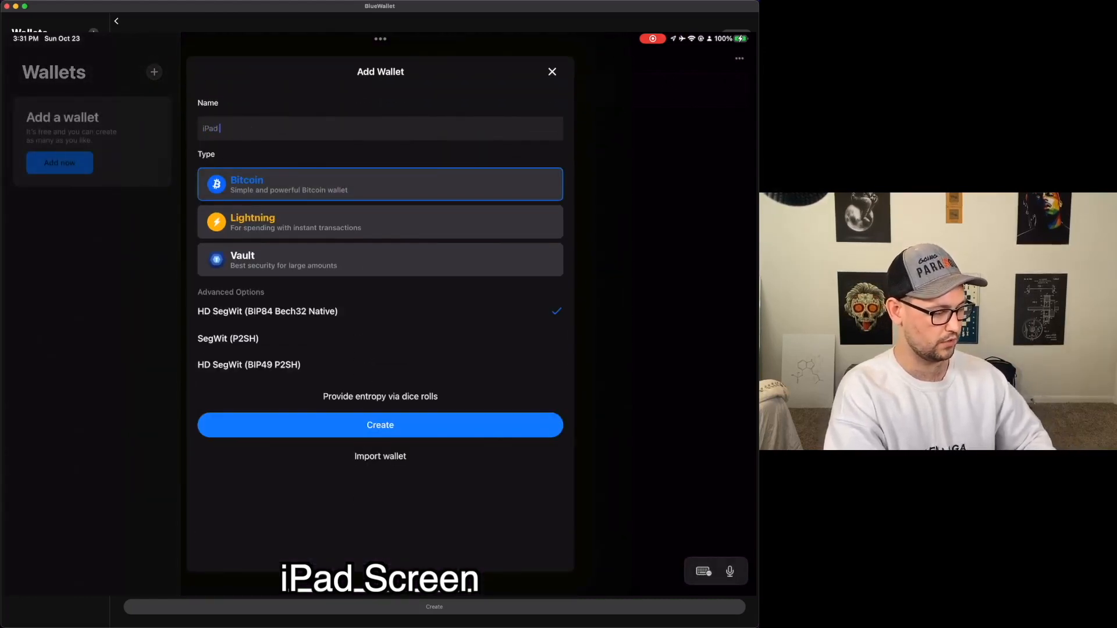
left_click(379, 425)
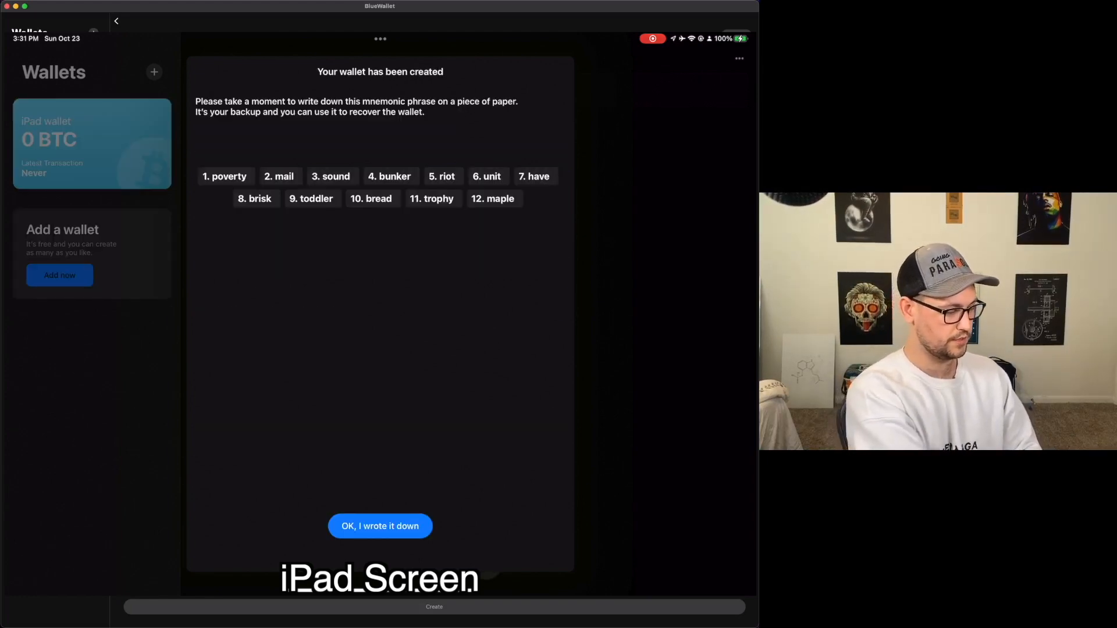
left_click(380, 526)
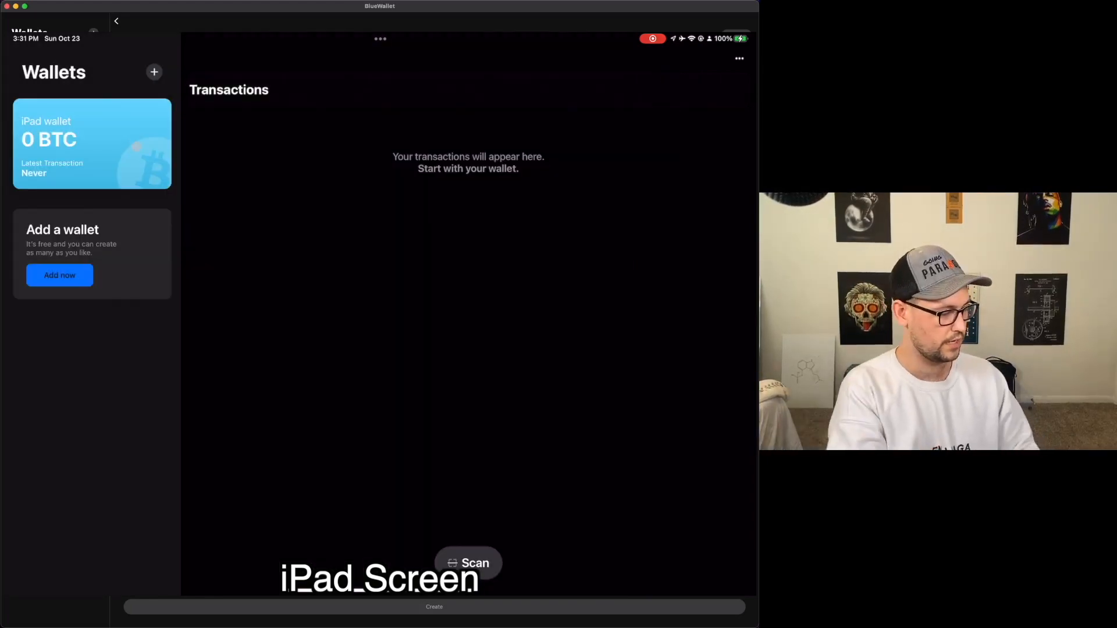
- Show the iPad wallet's export QR code
left_click(91, 142)
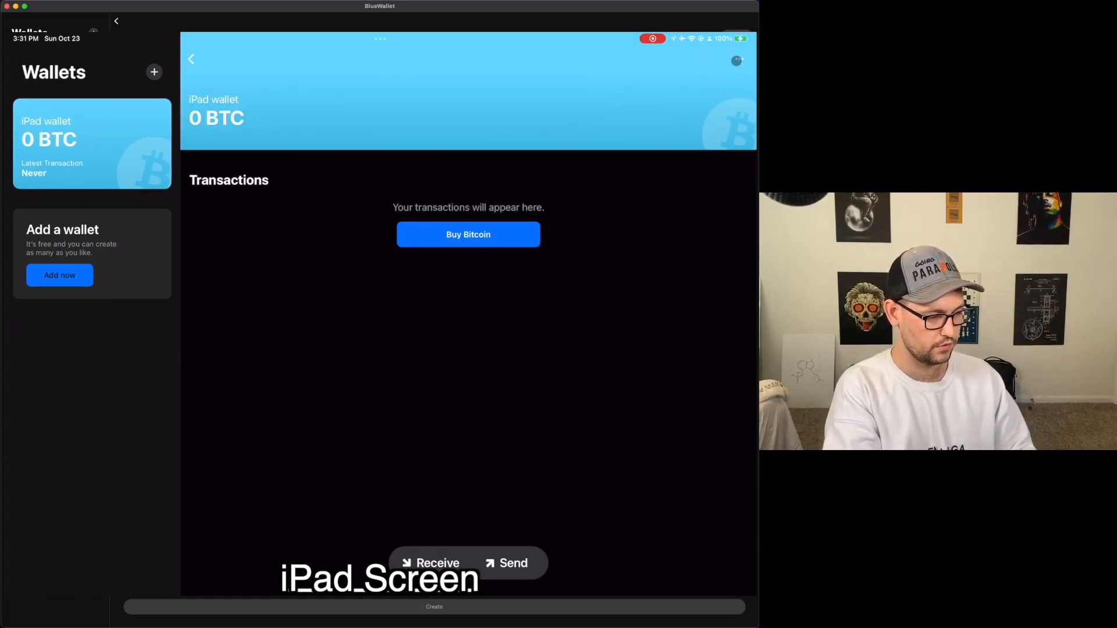
left_click(379, 40)
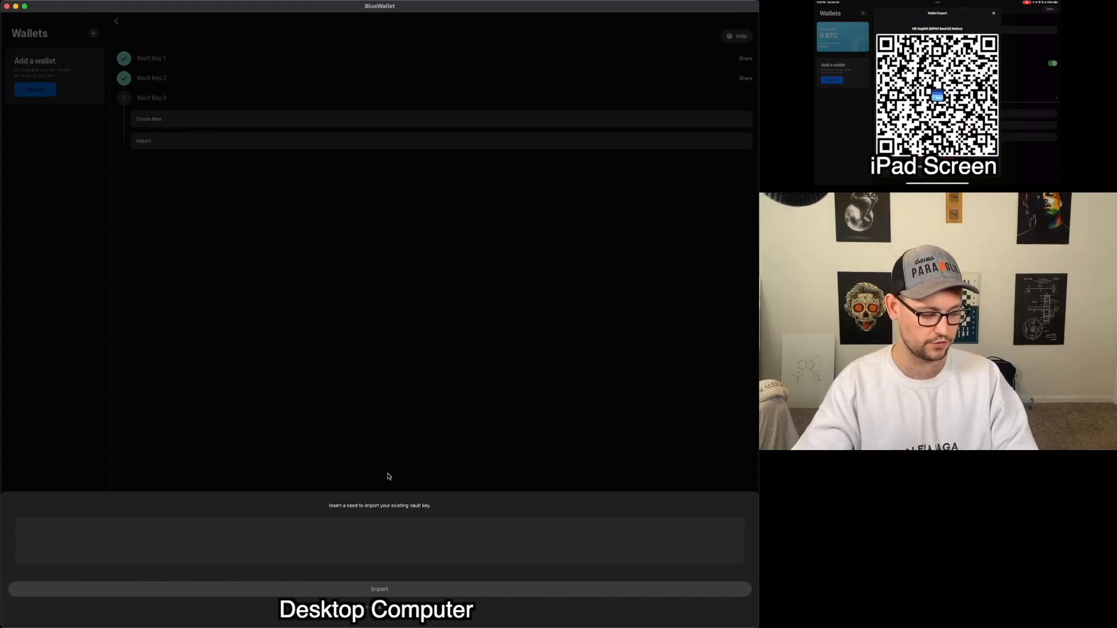
type("poverty")
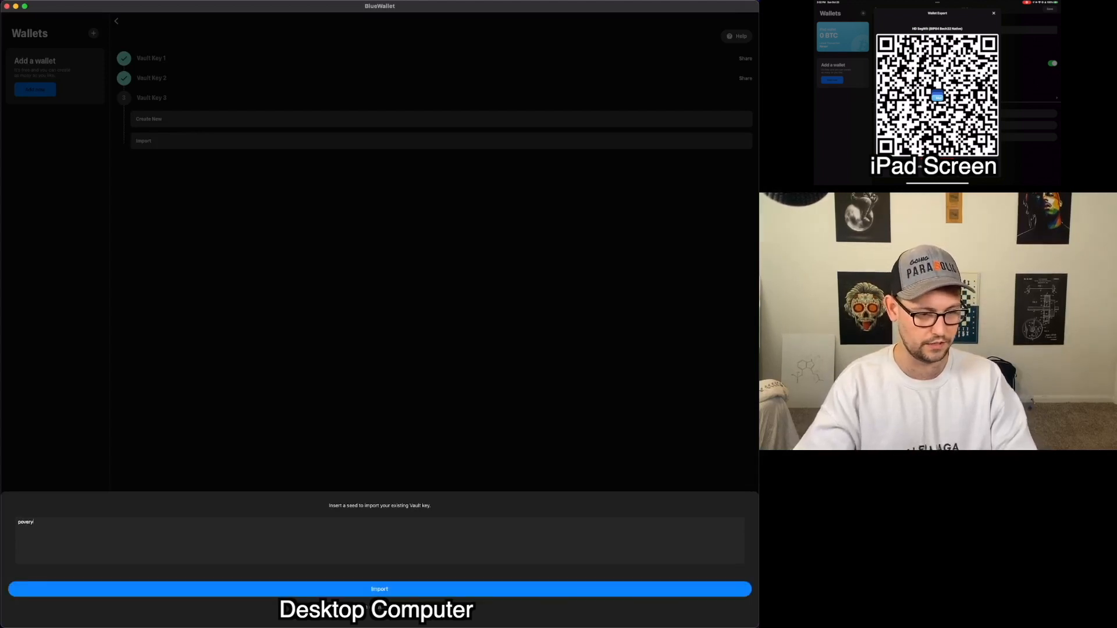
type("mail sound bunker riot unit have brisk toddler bread trophy maple")
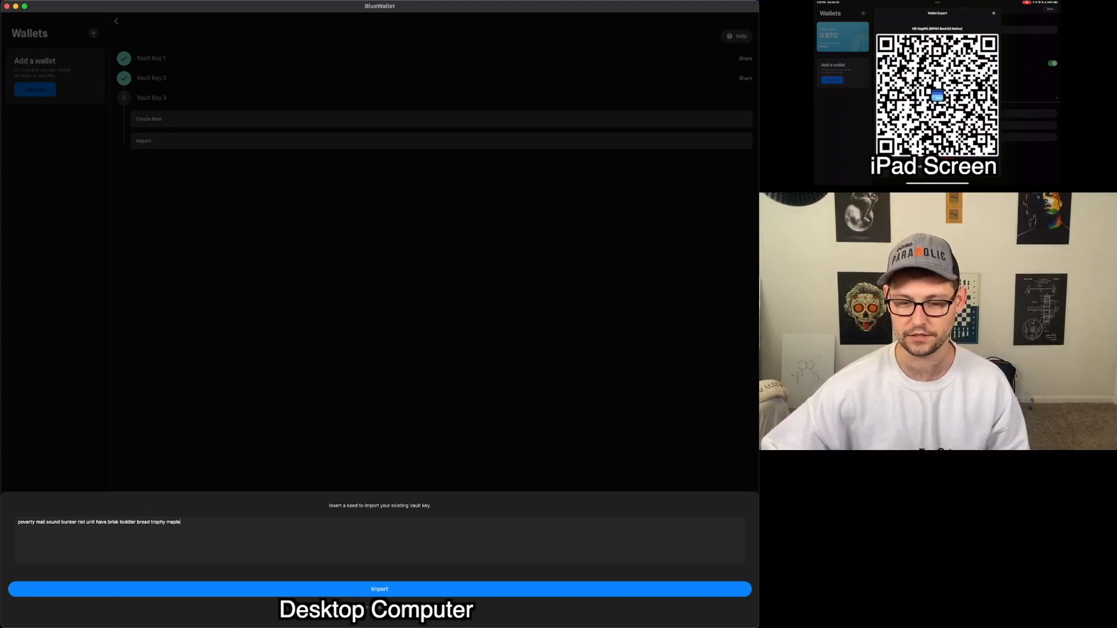
left_click(380, 589)
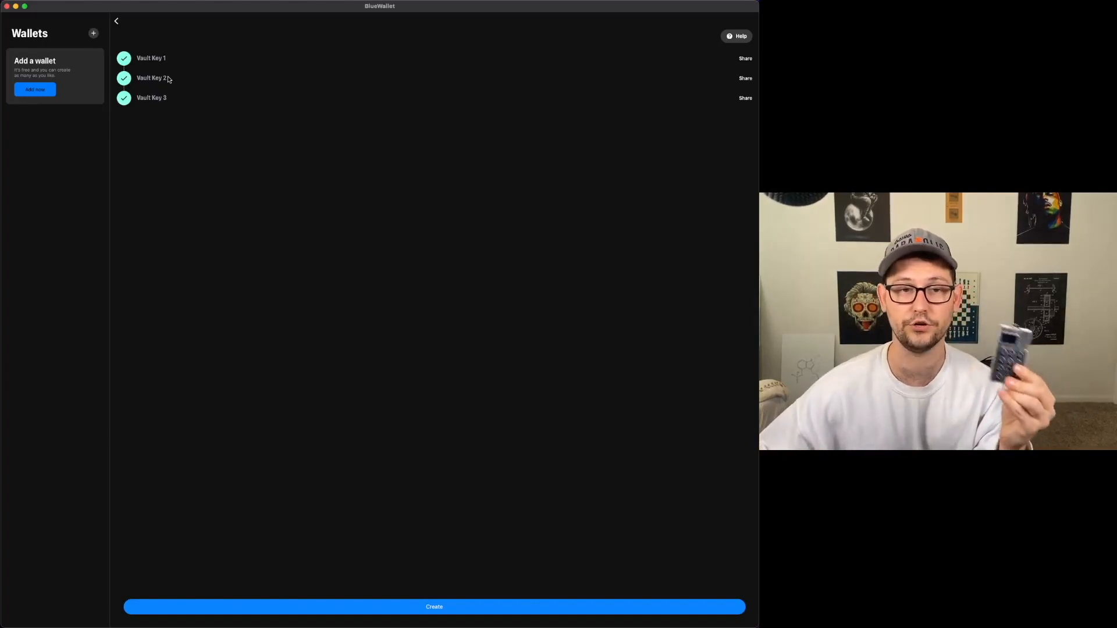
mouse_move(141, 128)
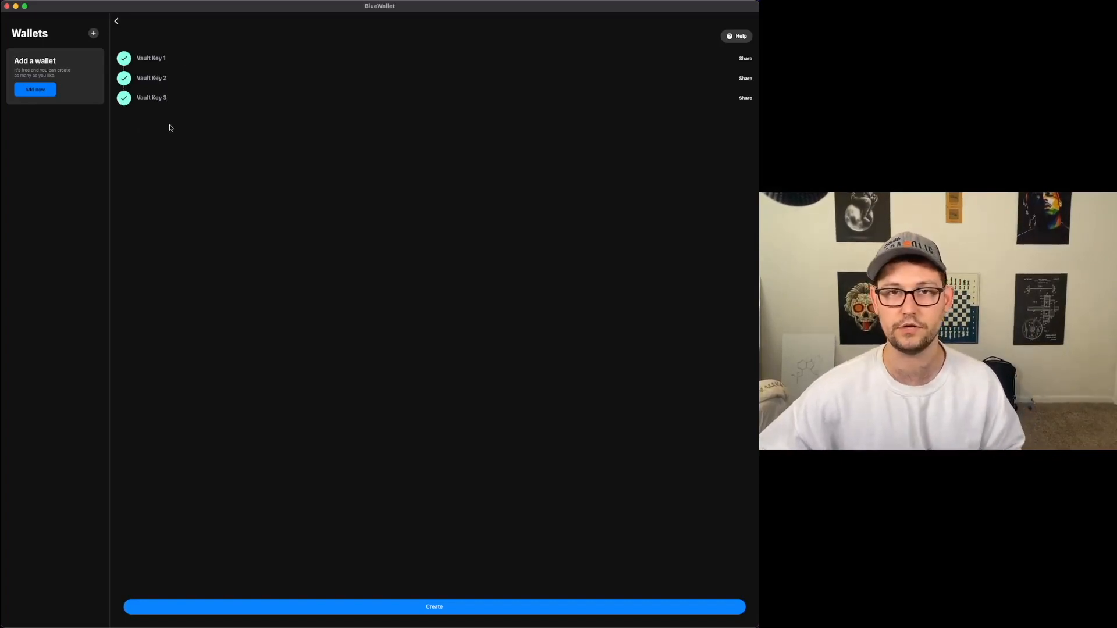
mouse_move(153, 103)
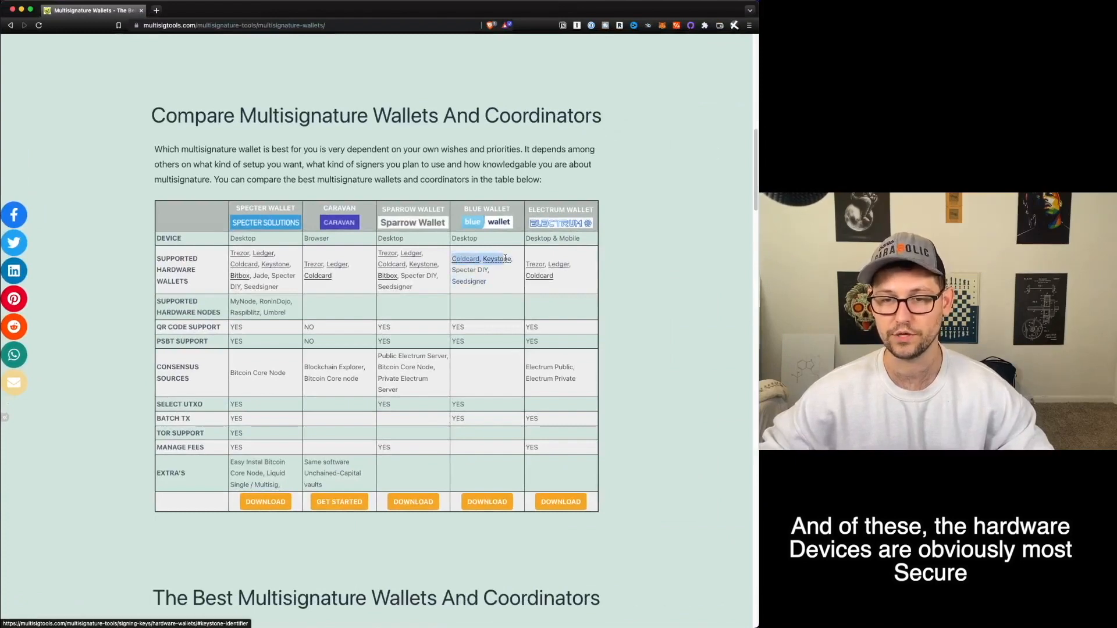
- Highlight the hardware wallets Blue Wallet supports in the comparison table, then return to BlueWallet
left_click_drag(504, 258, 469, 285)
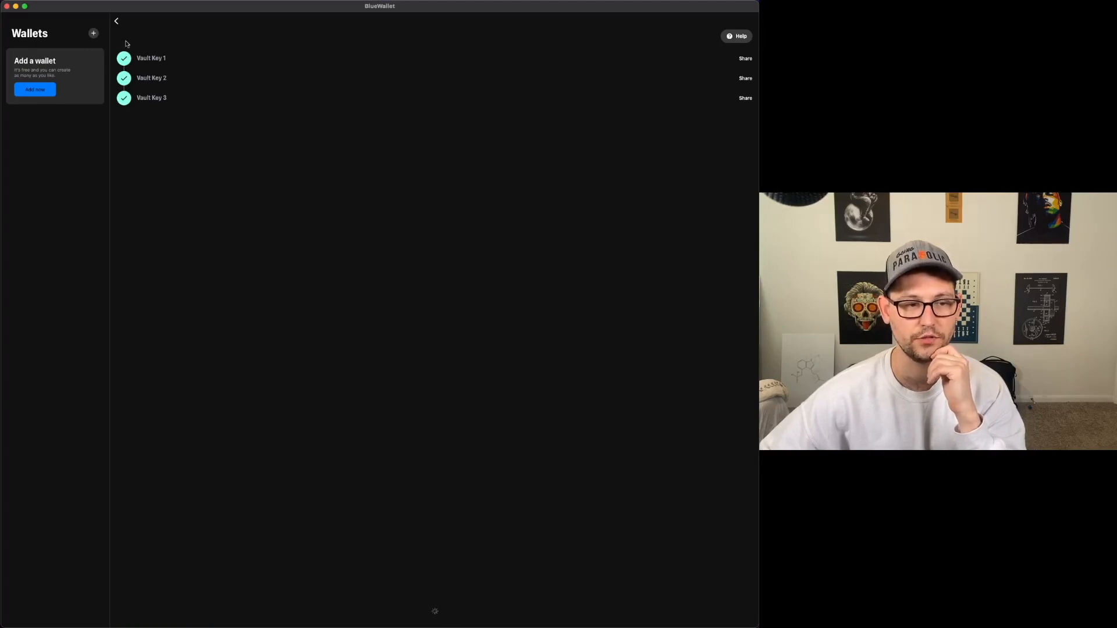
- Create the 2-of-3 vault wallet and view it
left_click(117, 21)
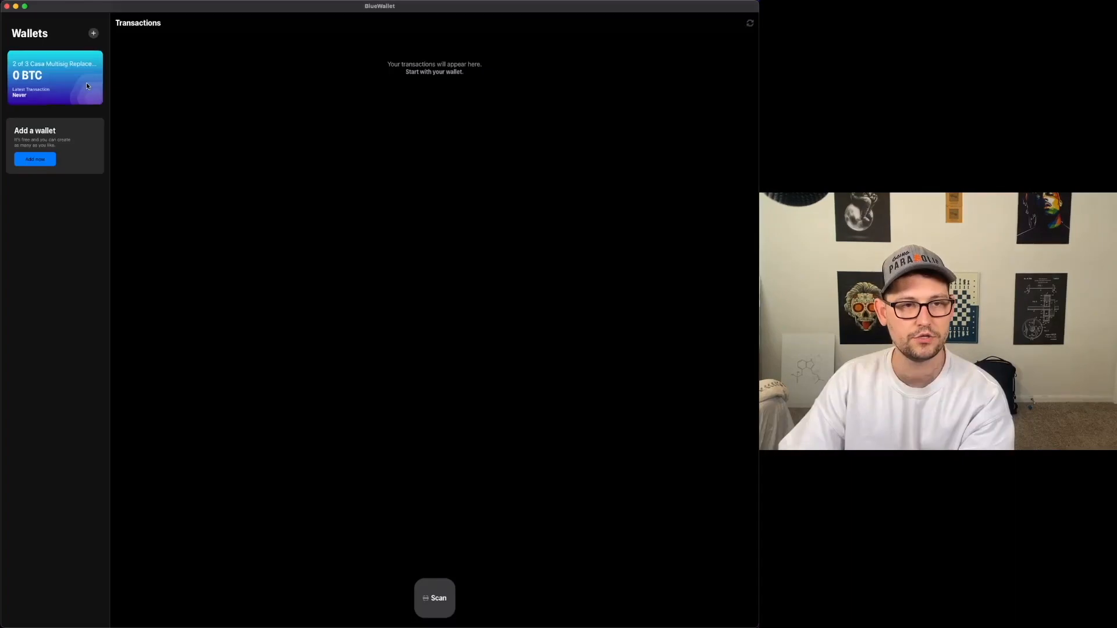
left_click(56, 77)
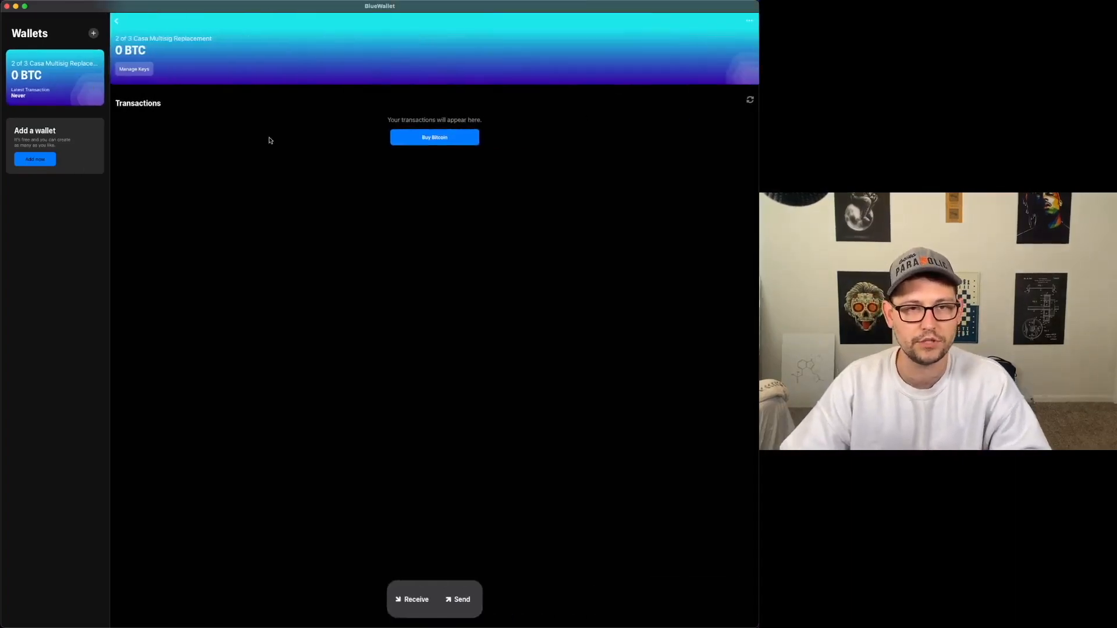
- Generate a receive address for the vault, confirming the backup and notification prompts
left_click(411, 600)
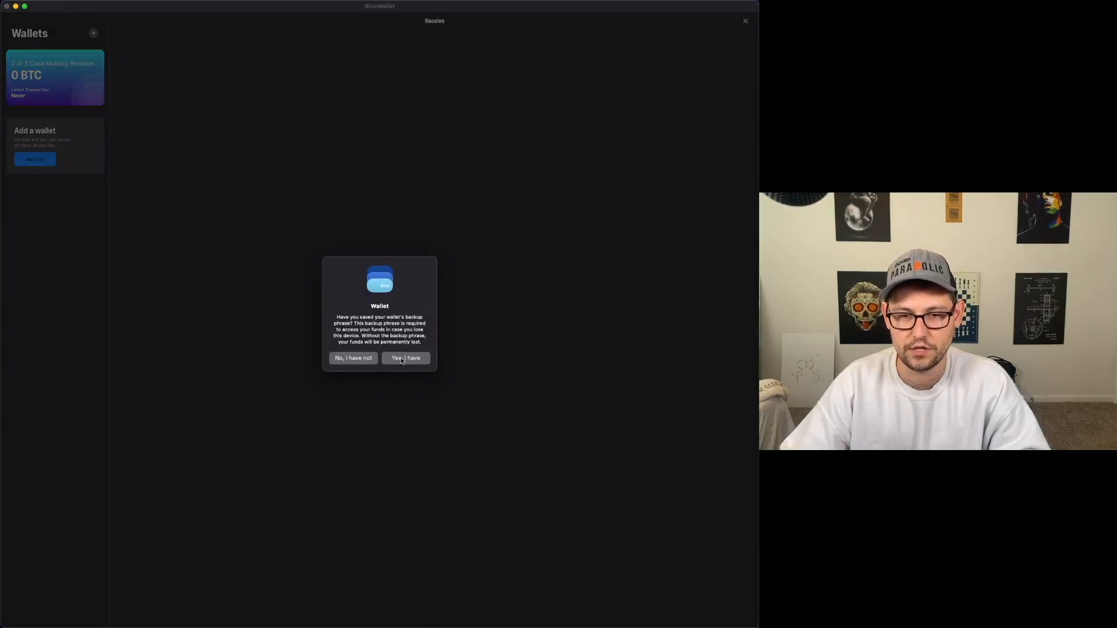
left_click(405, 358)
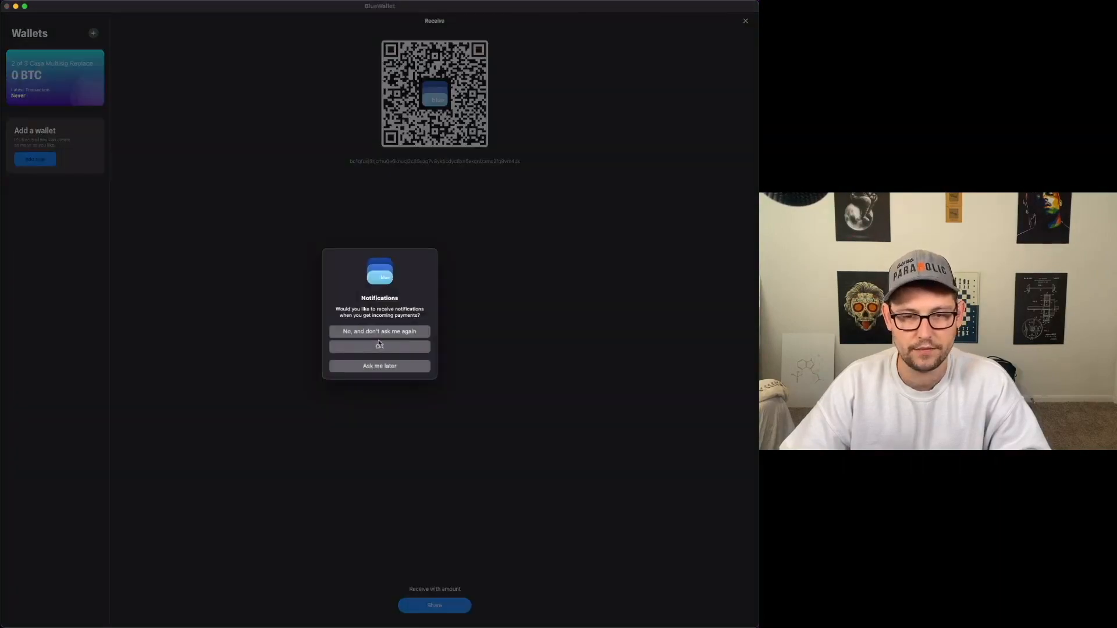
left_click(379, 347)
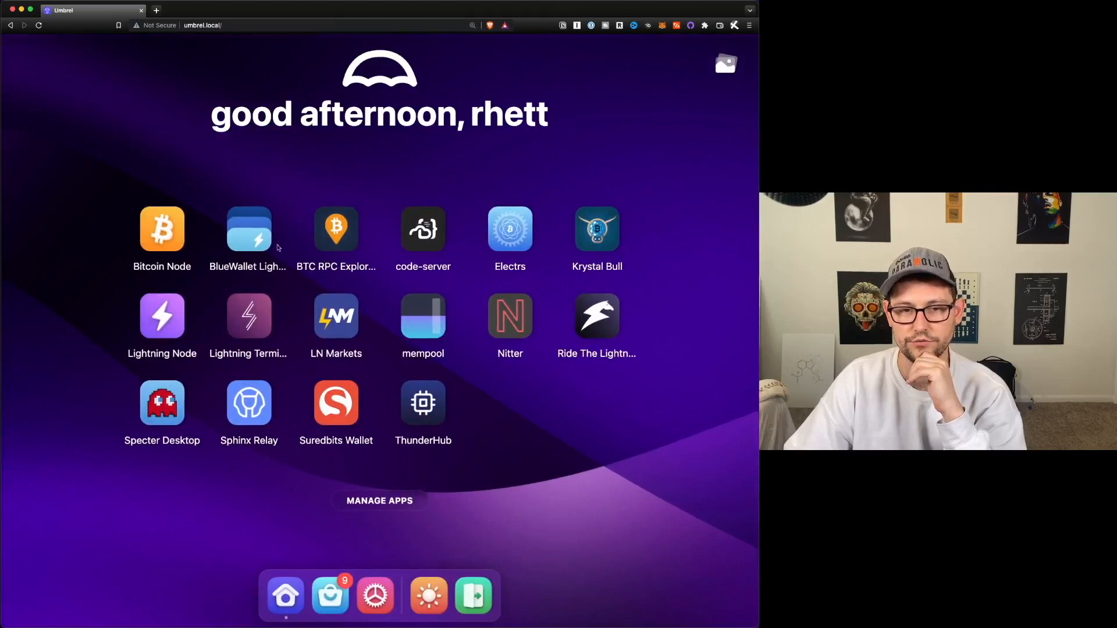
- Prepare a Lightning Node withdrawal to the vault address at the fastest fee and review it
left_click(162, 315)
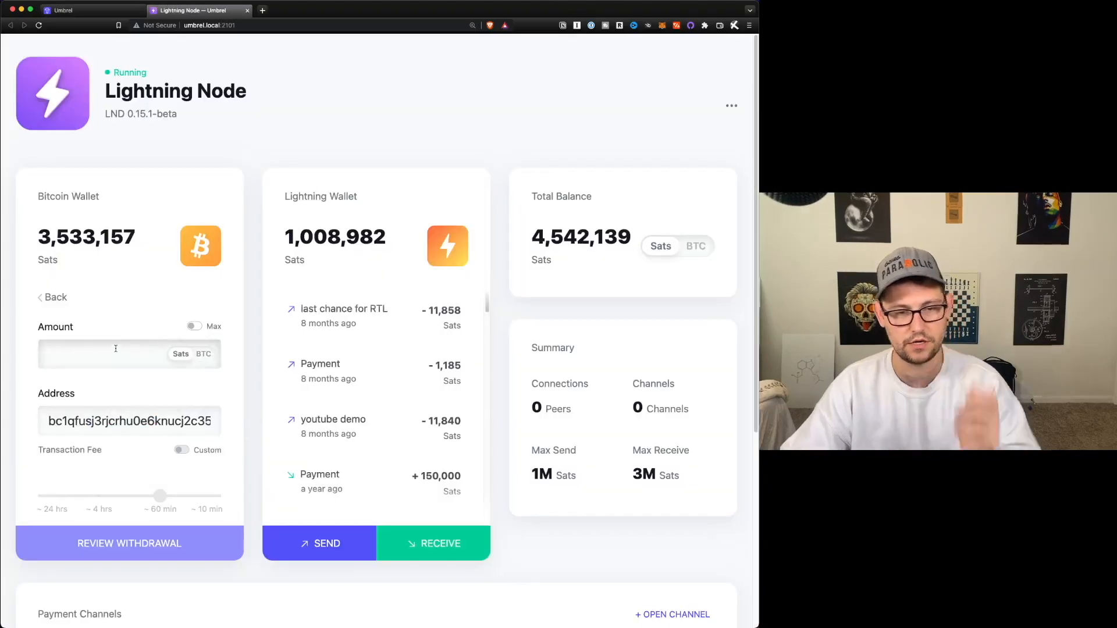
type("10000")
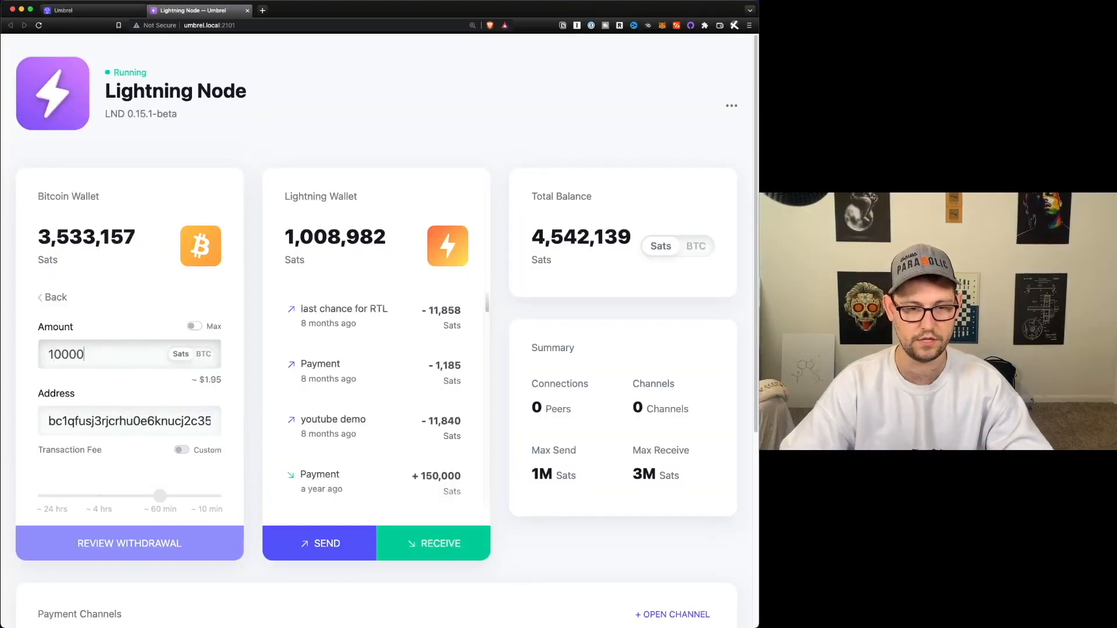
left_click_drag(159, 496, 221, 496)
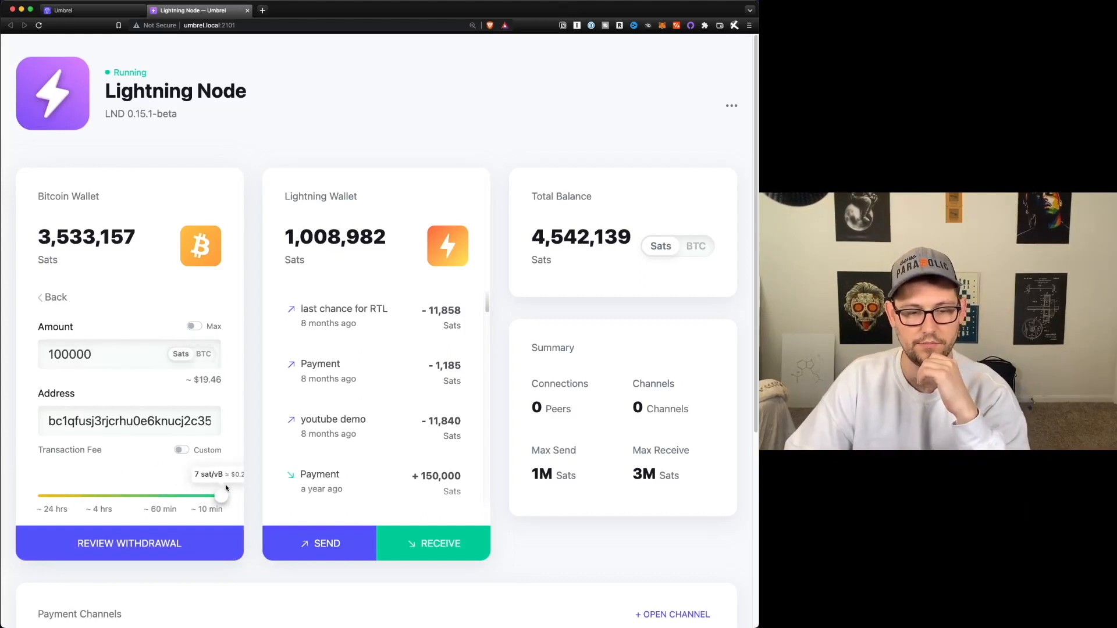
left_click(129, 543)
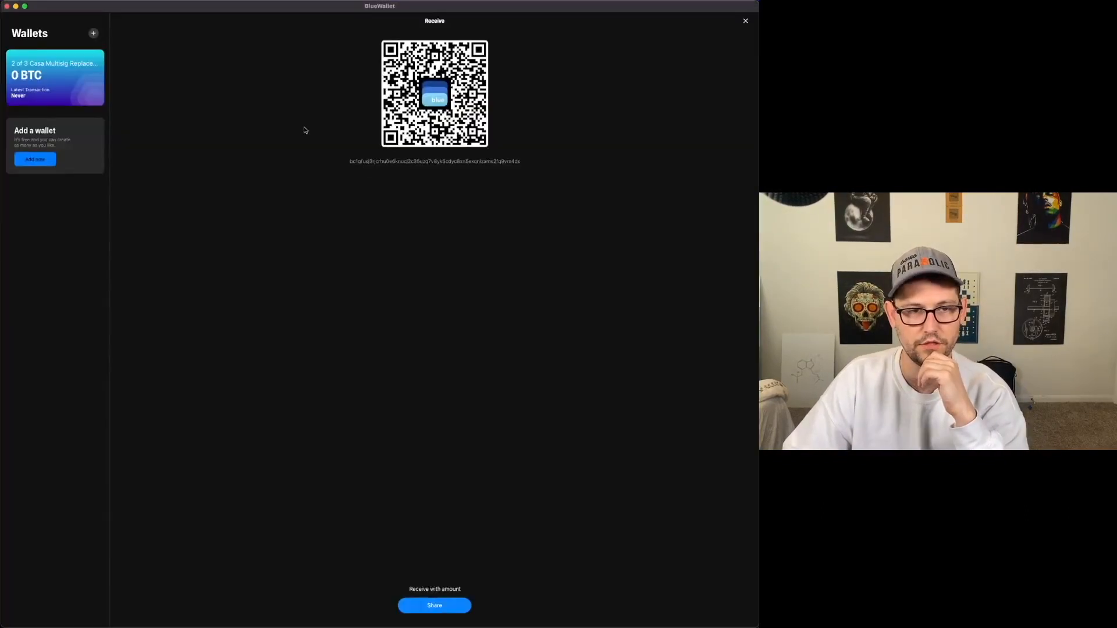
- Leave the Receive screen and return to the vault's transaction list showing the pending 0.001 BTC
left_click(745, 21)
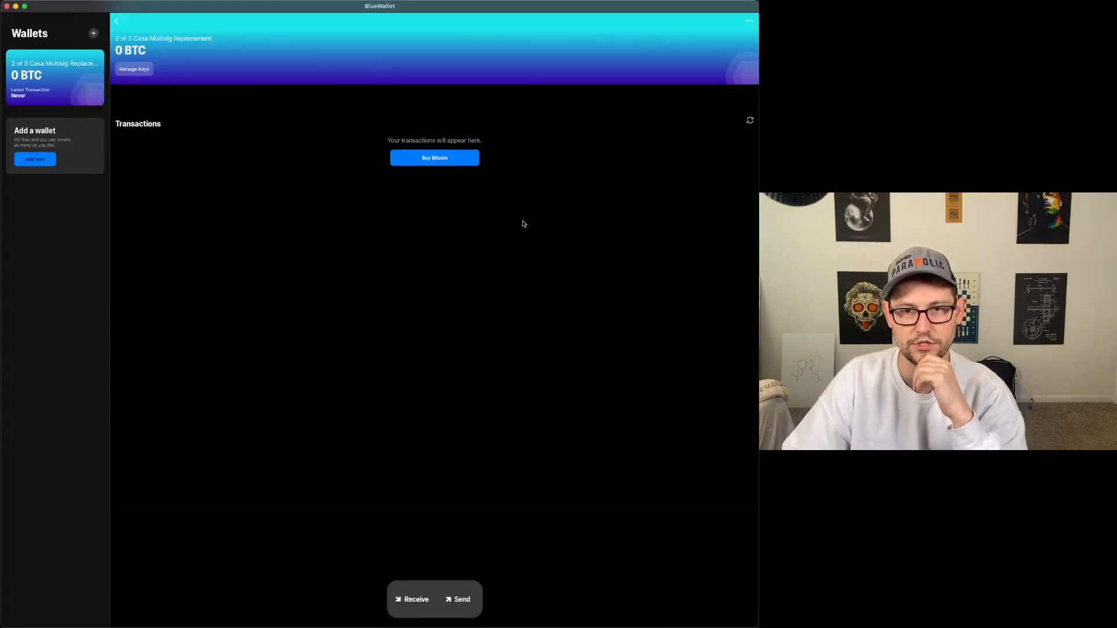
mouse_move(754, 121)
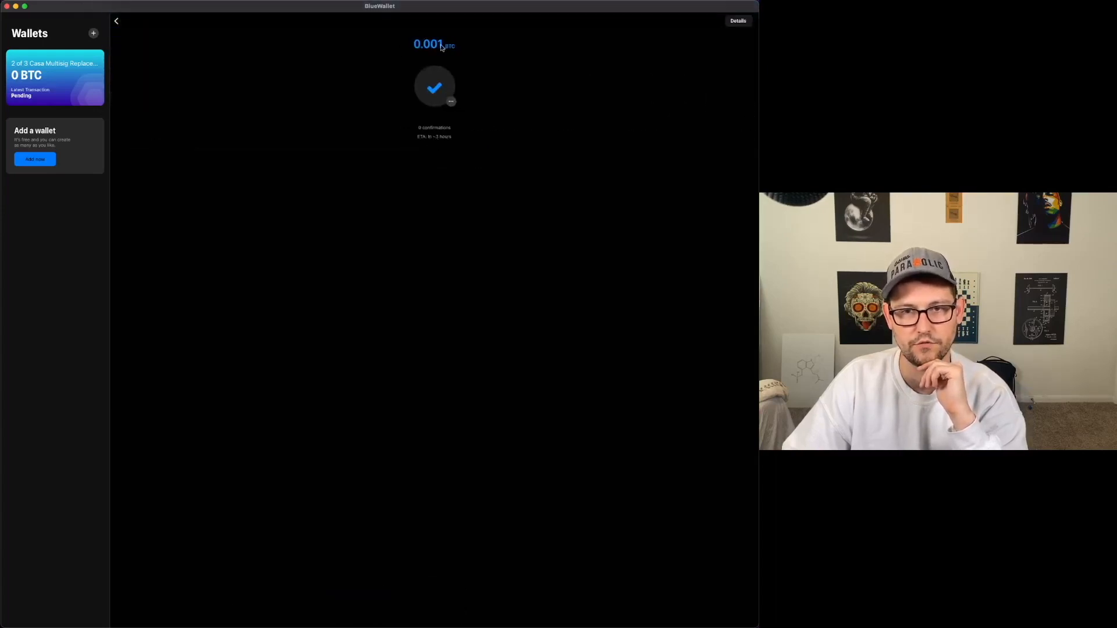
left_click(116, 21)
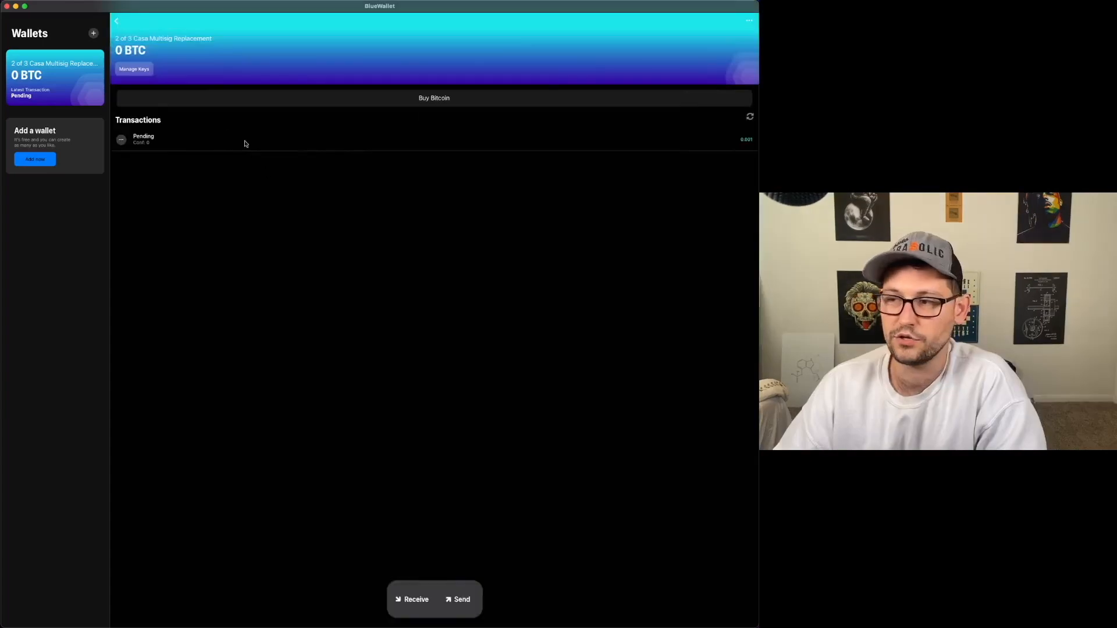
mouse_move(262, 146)
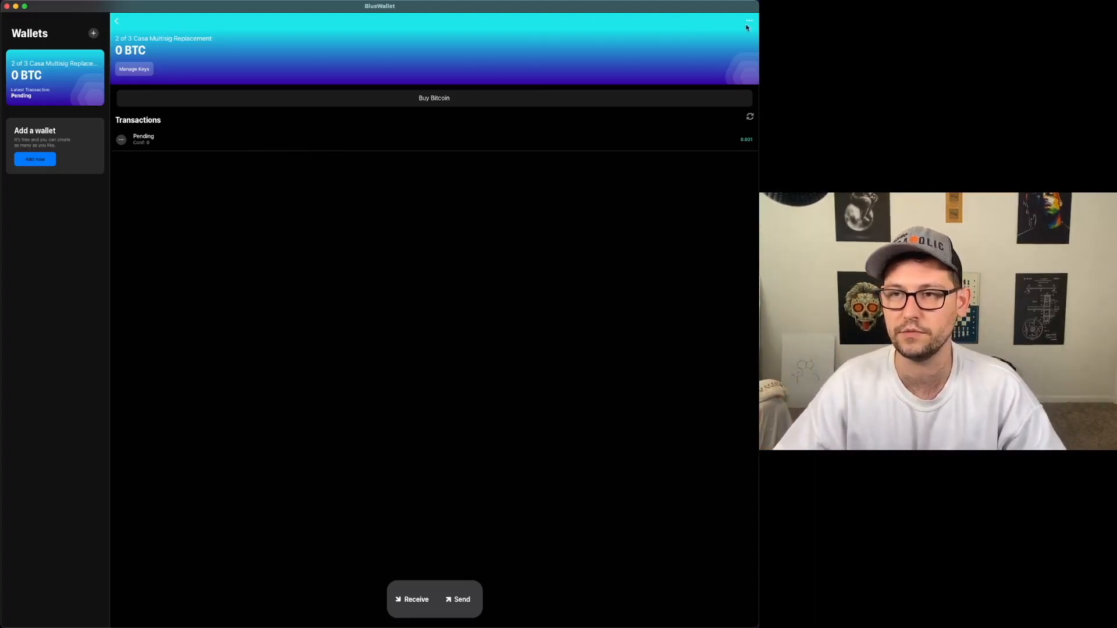
- Export the vault's coordination setup from wallet settings and save the file to the Desktop
left_click(748, 20)
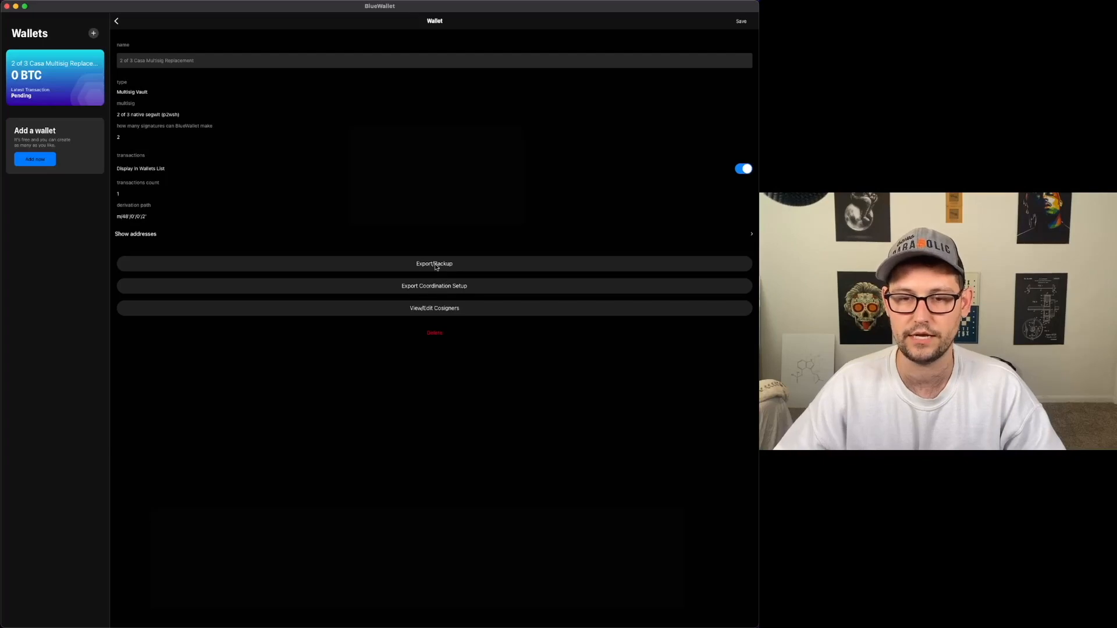
left_click(434, 264)
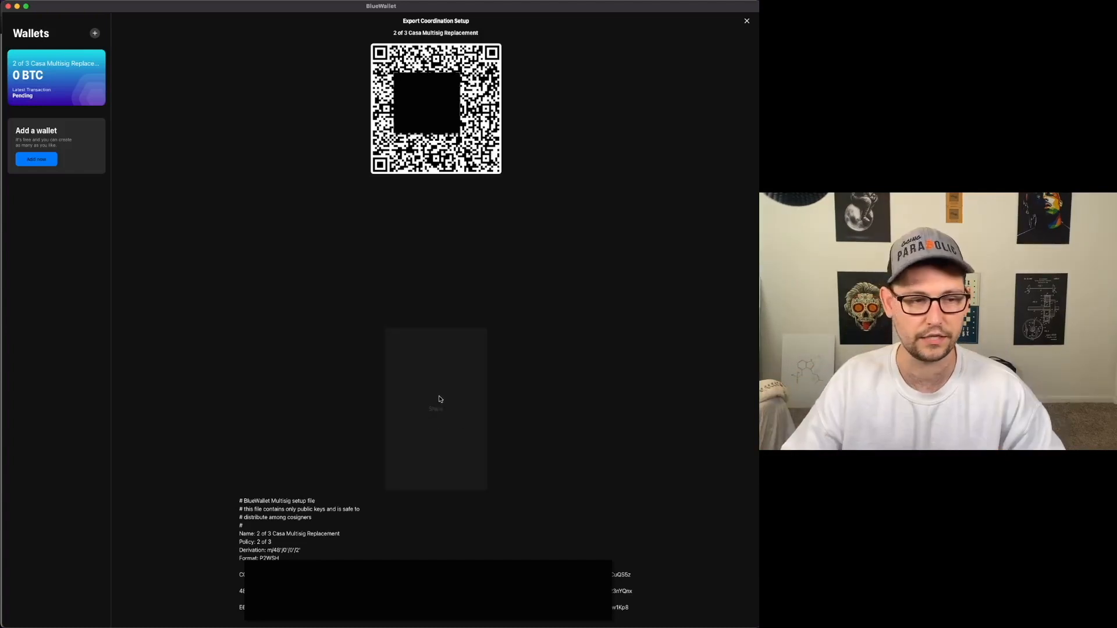
left_click(436, 409)
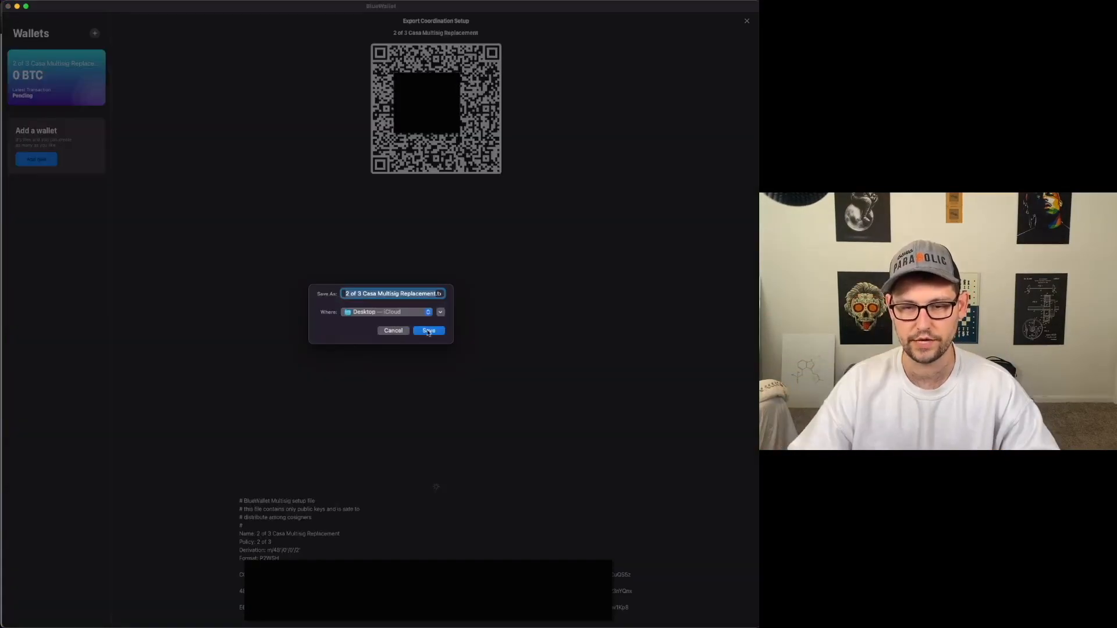
left_click(428, 329)
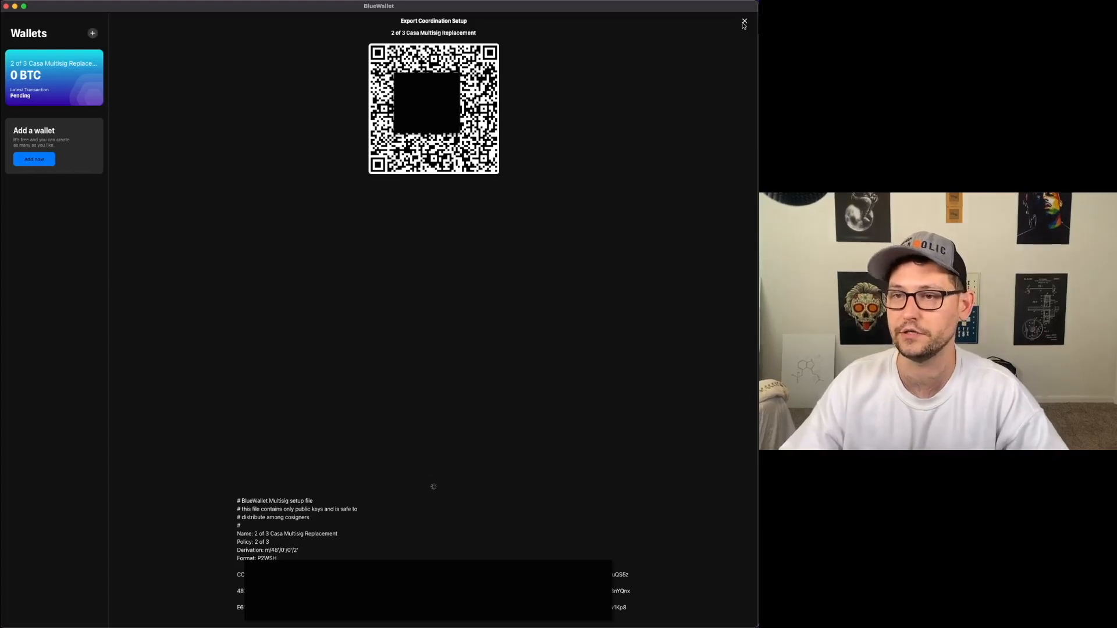
left_click(745, 22)
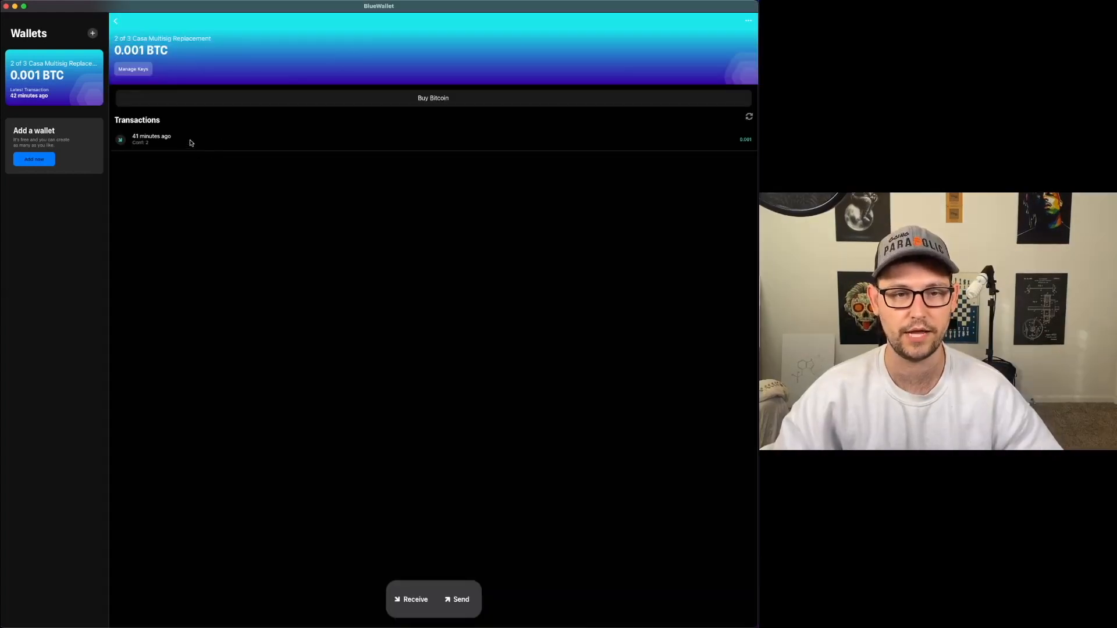
- Send the vault's full 0.001 BTC balance back to the node address, then sign and broadcast
left_click(151, 139)
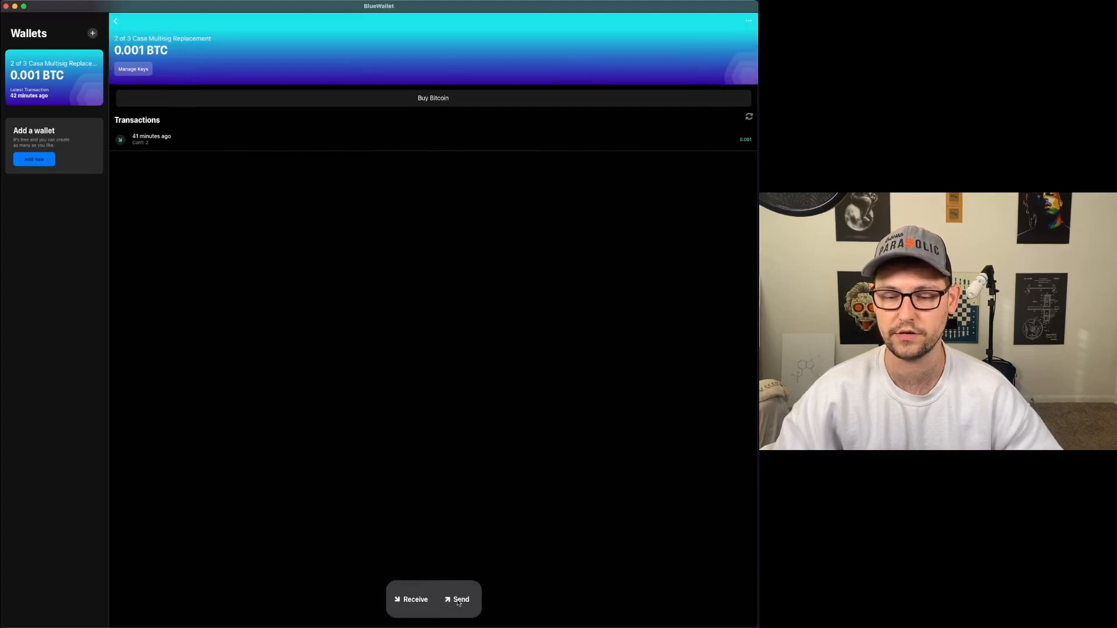
left_click(461, 599)
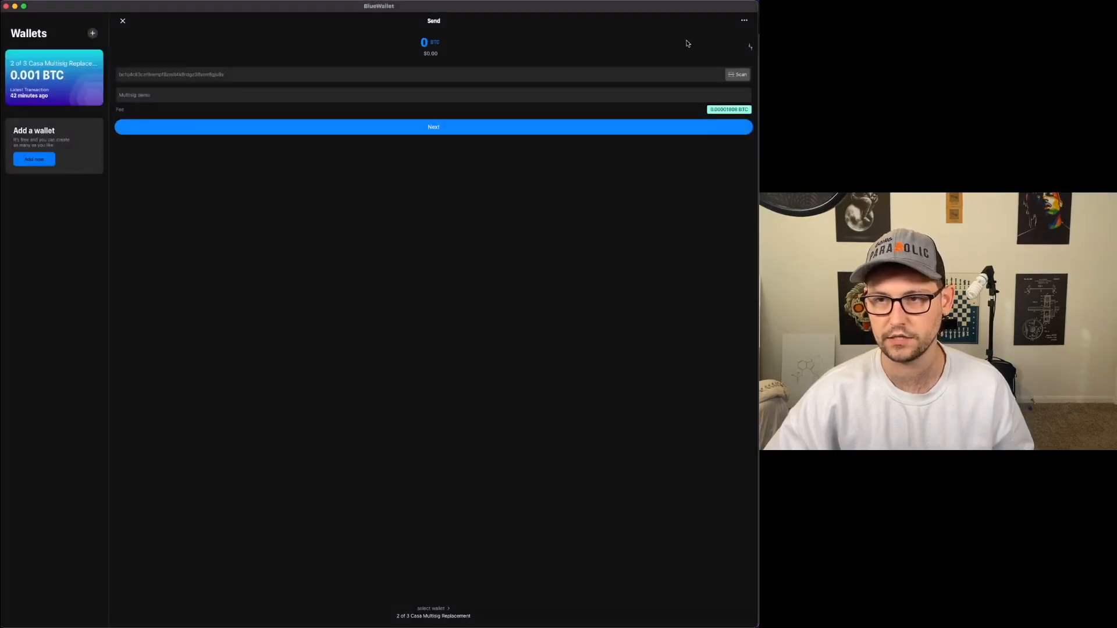
left_click(744, 20)
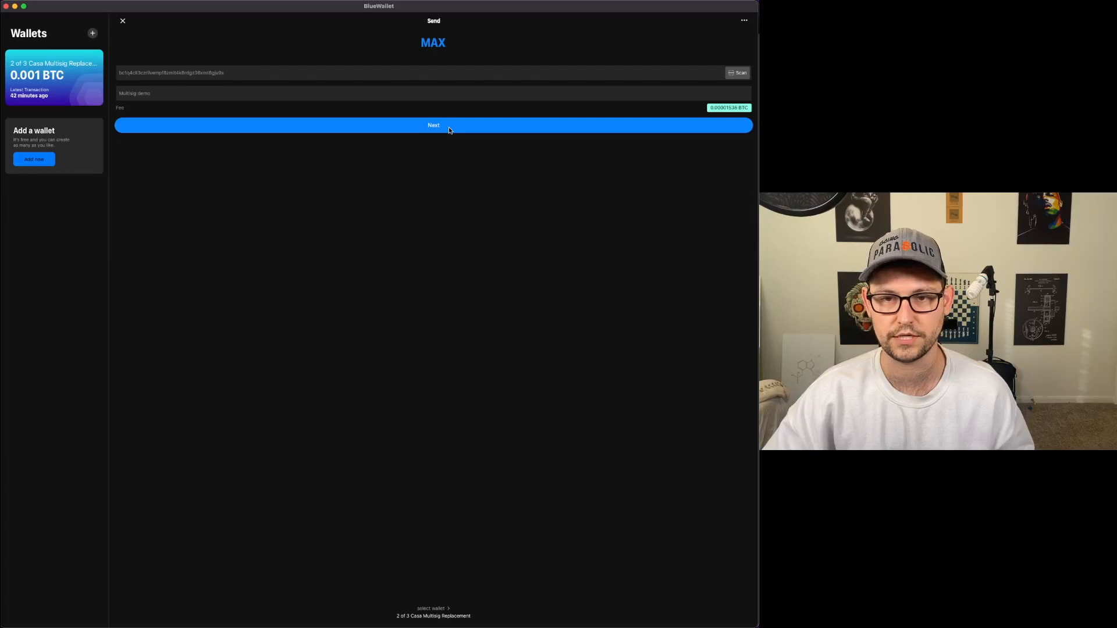
left_click(433, 126)
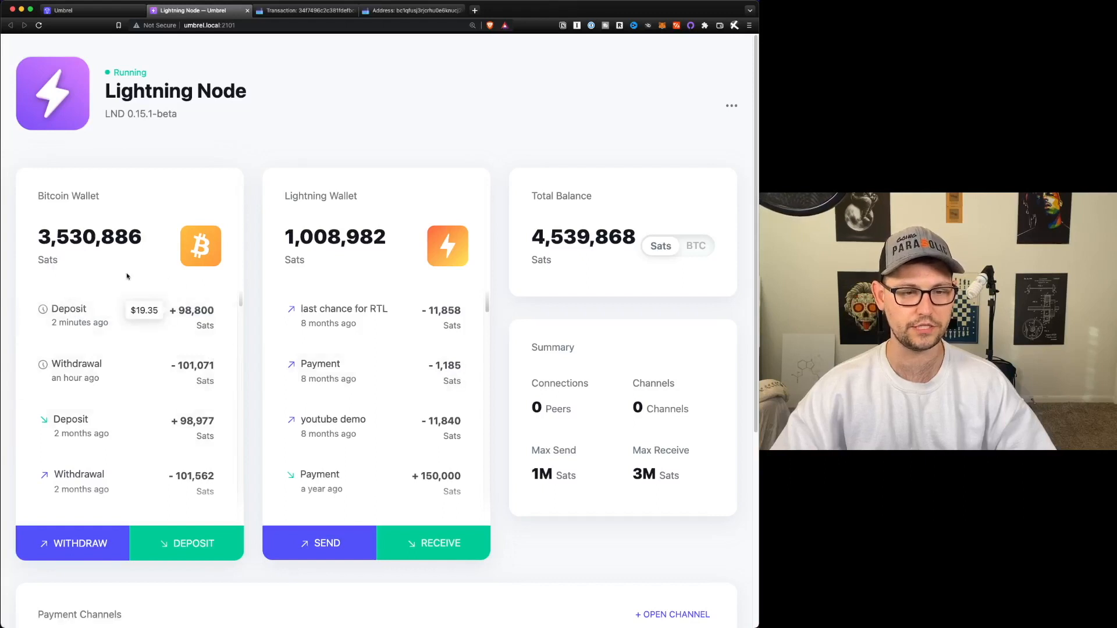
mouse_move(329, 154)
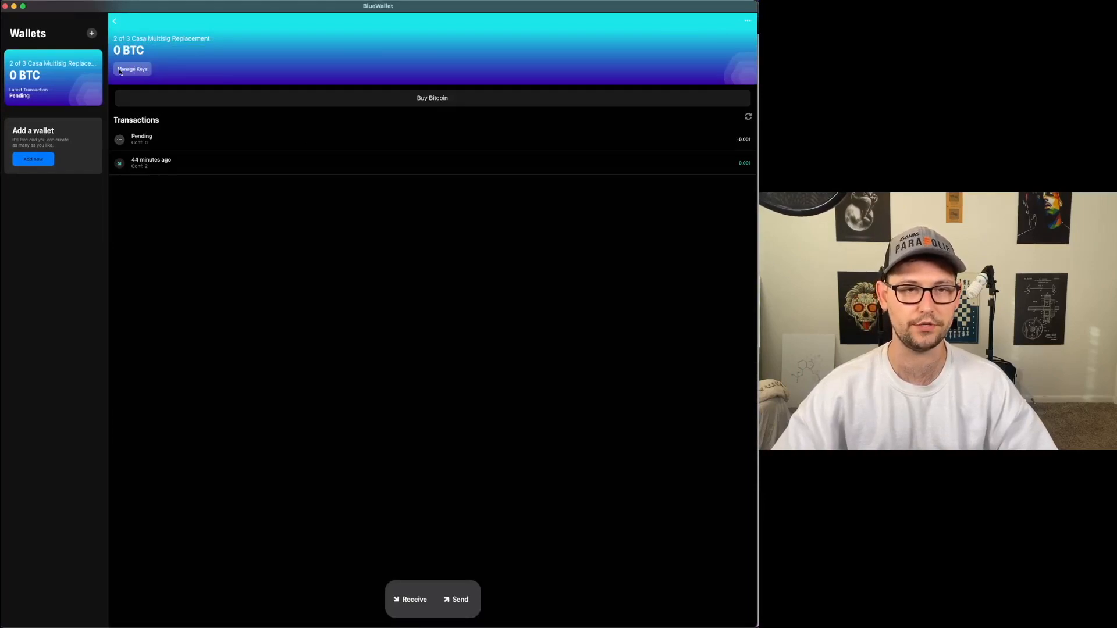
- Review Vault Key 1's seed words in Manage Keys, then browse Casa's pricing tiers
left_click(131, 69)
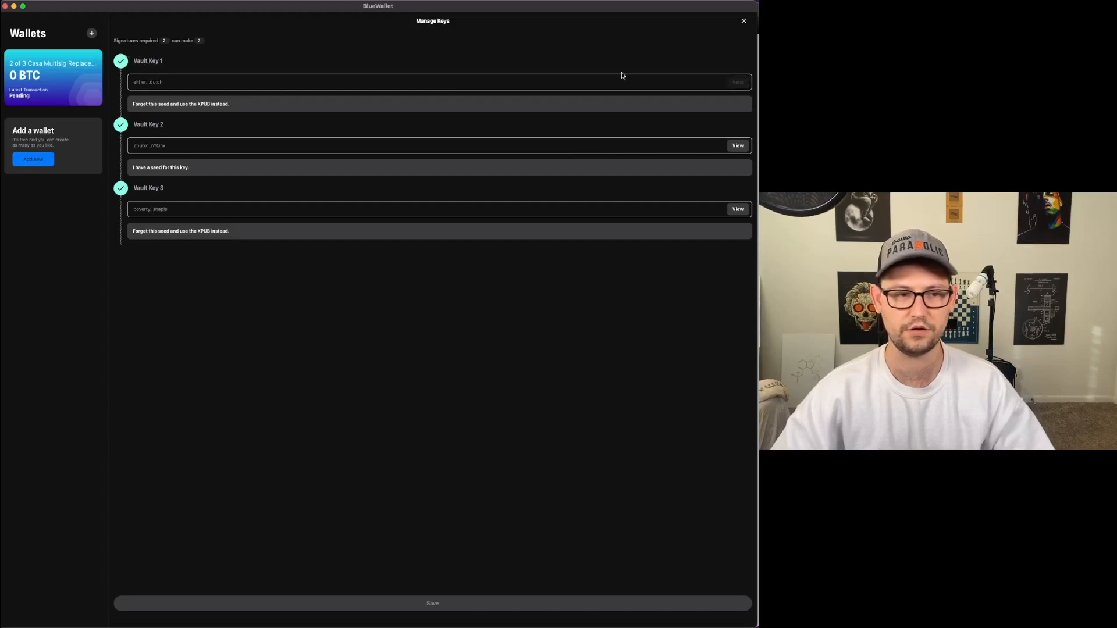
mouse_move(248, 245)
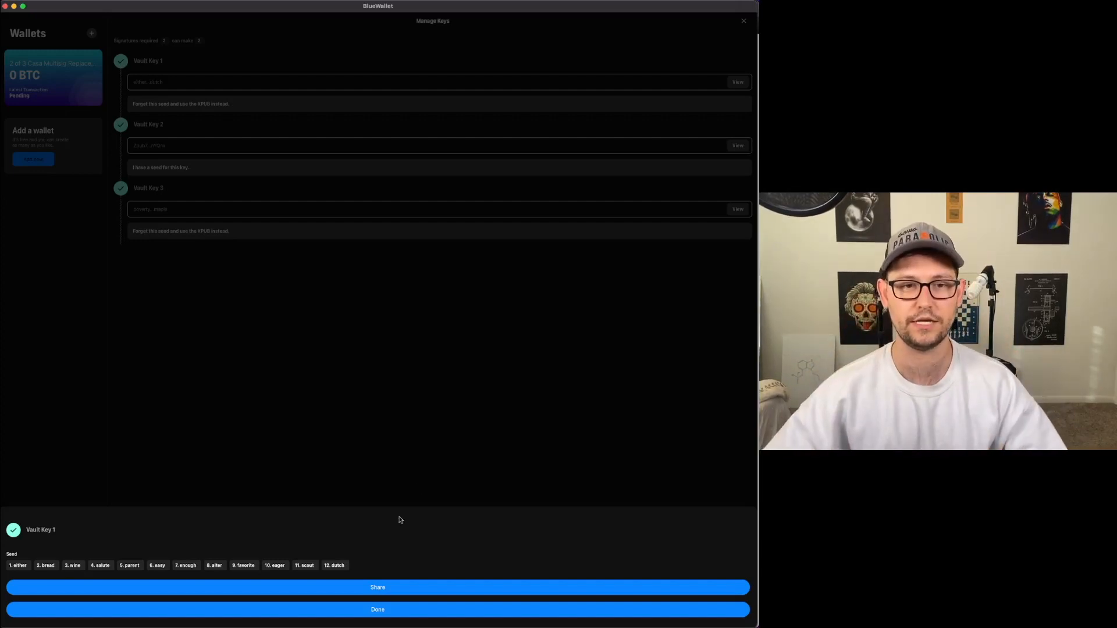
left_click(377, 608)
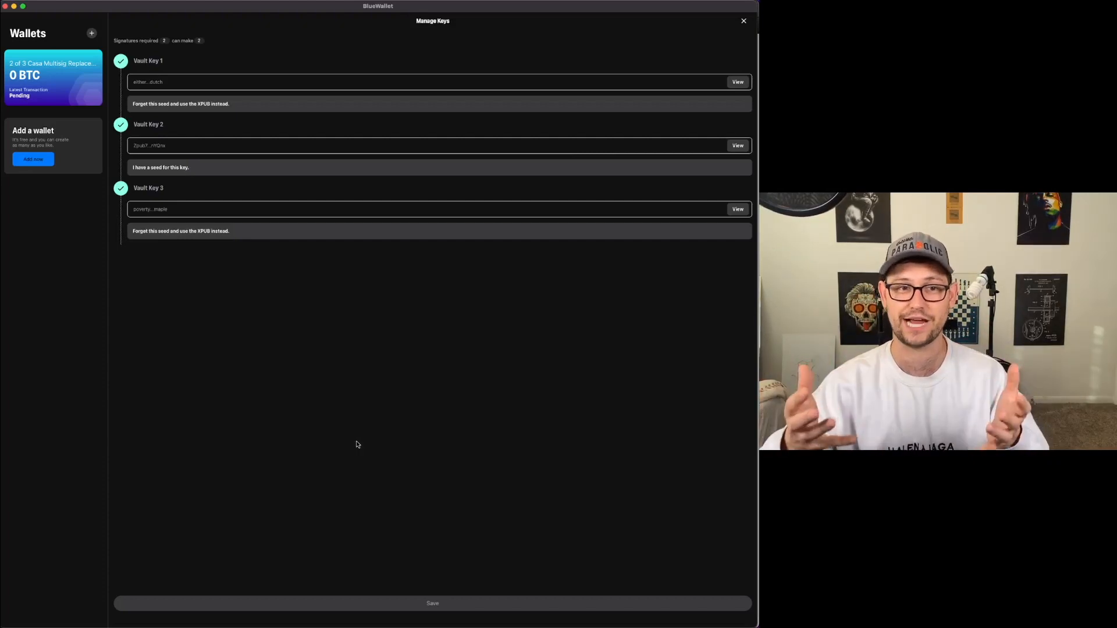
mouse_move(225, 60)
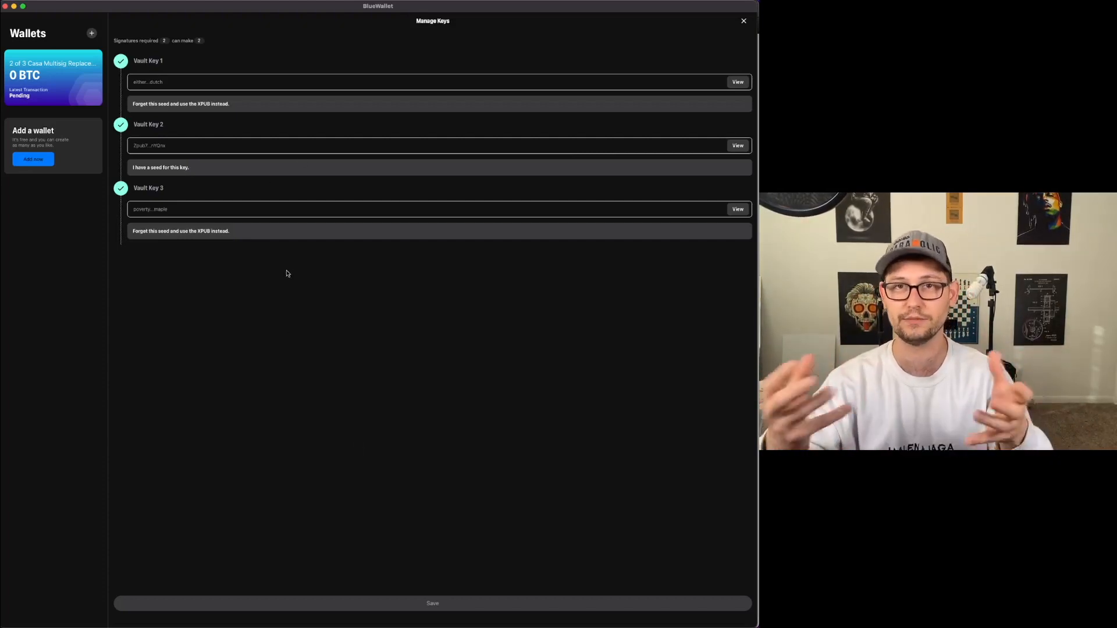
mouse_move(109, 45)
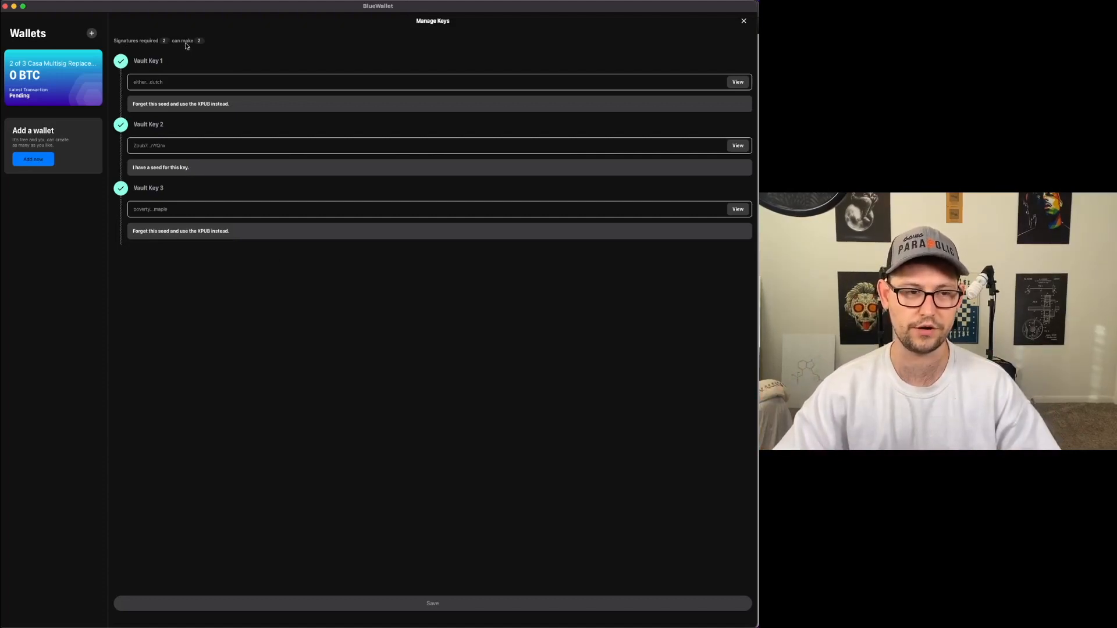
mouse_move(205, 19)
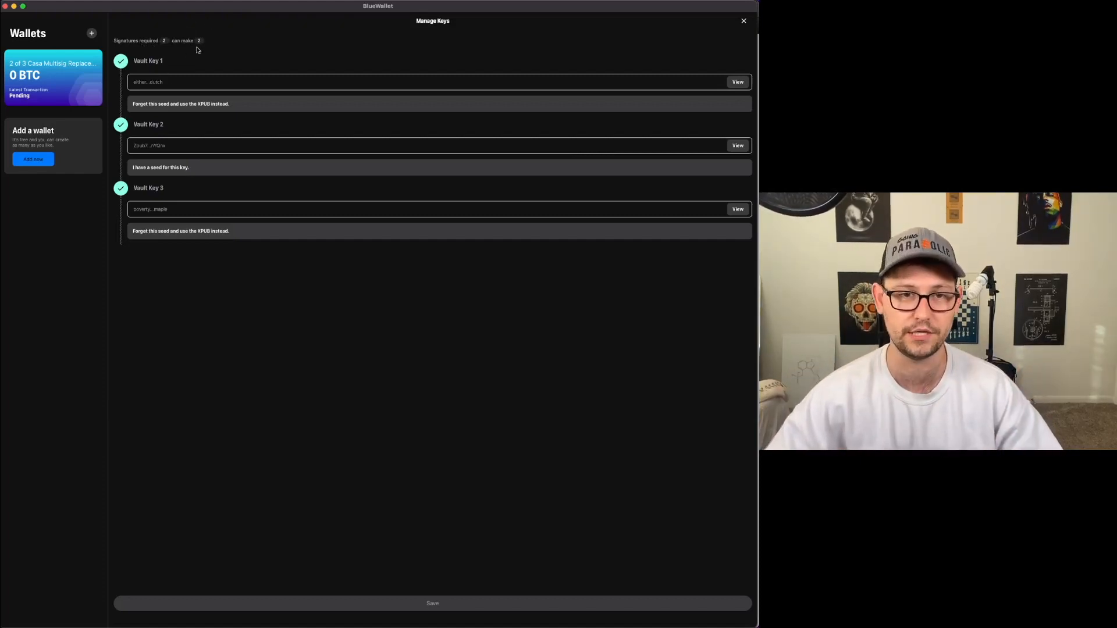
mouse_move(150, 71)
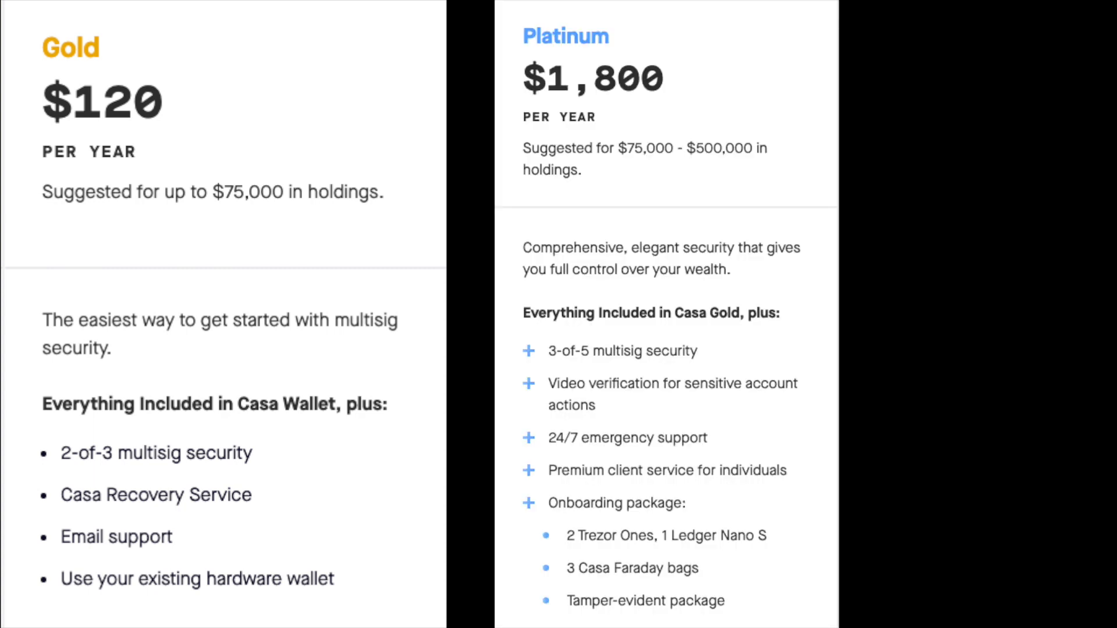
scroll("right", 3)
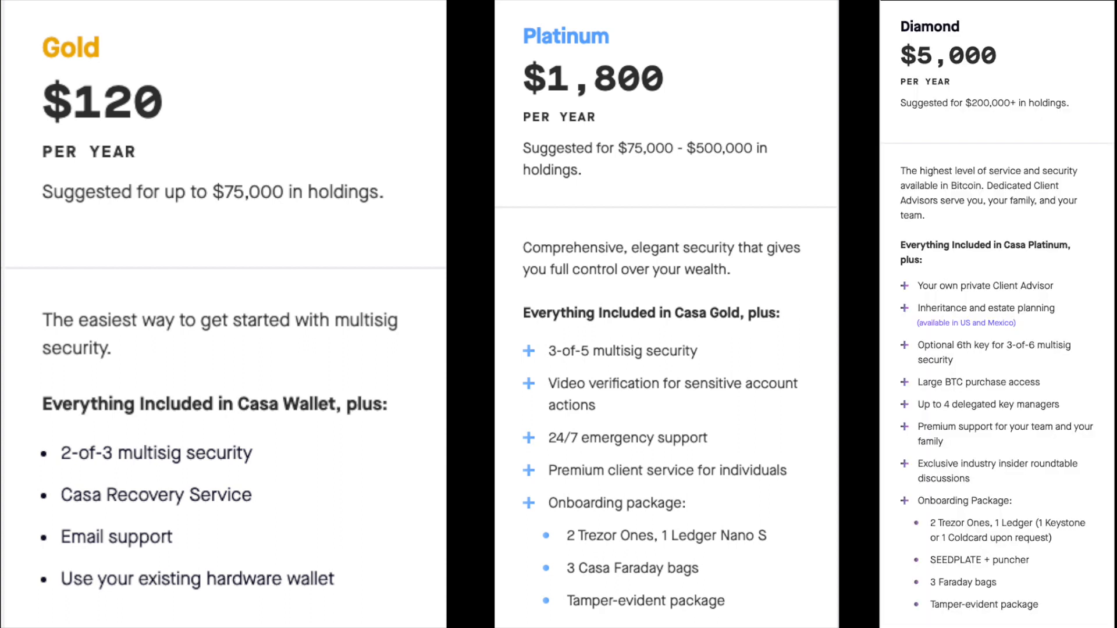